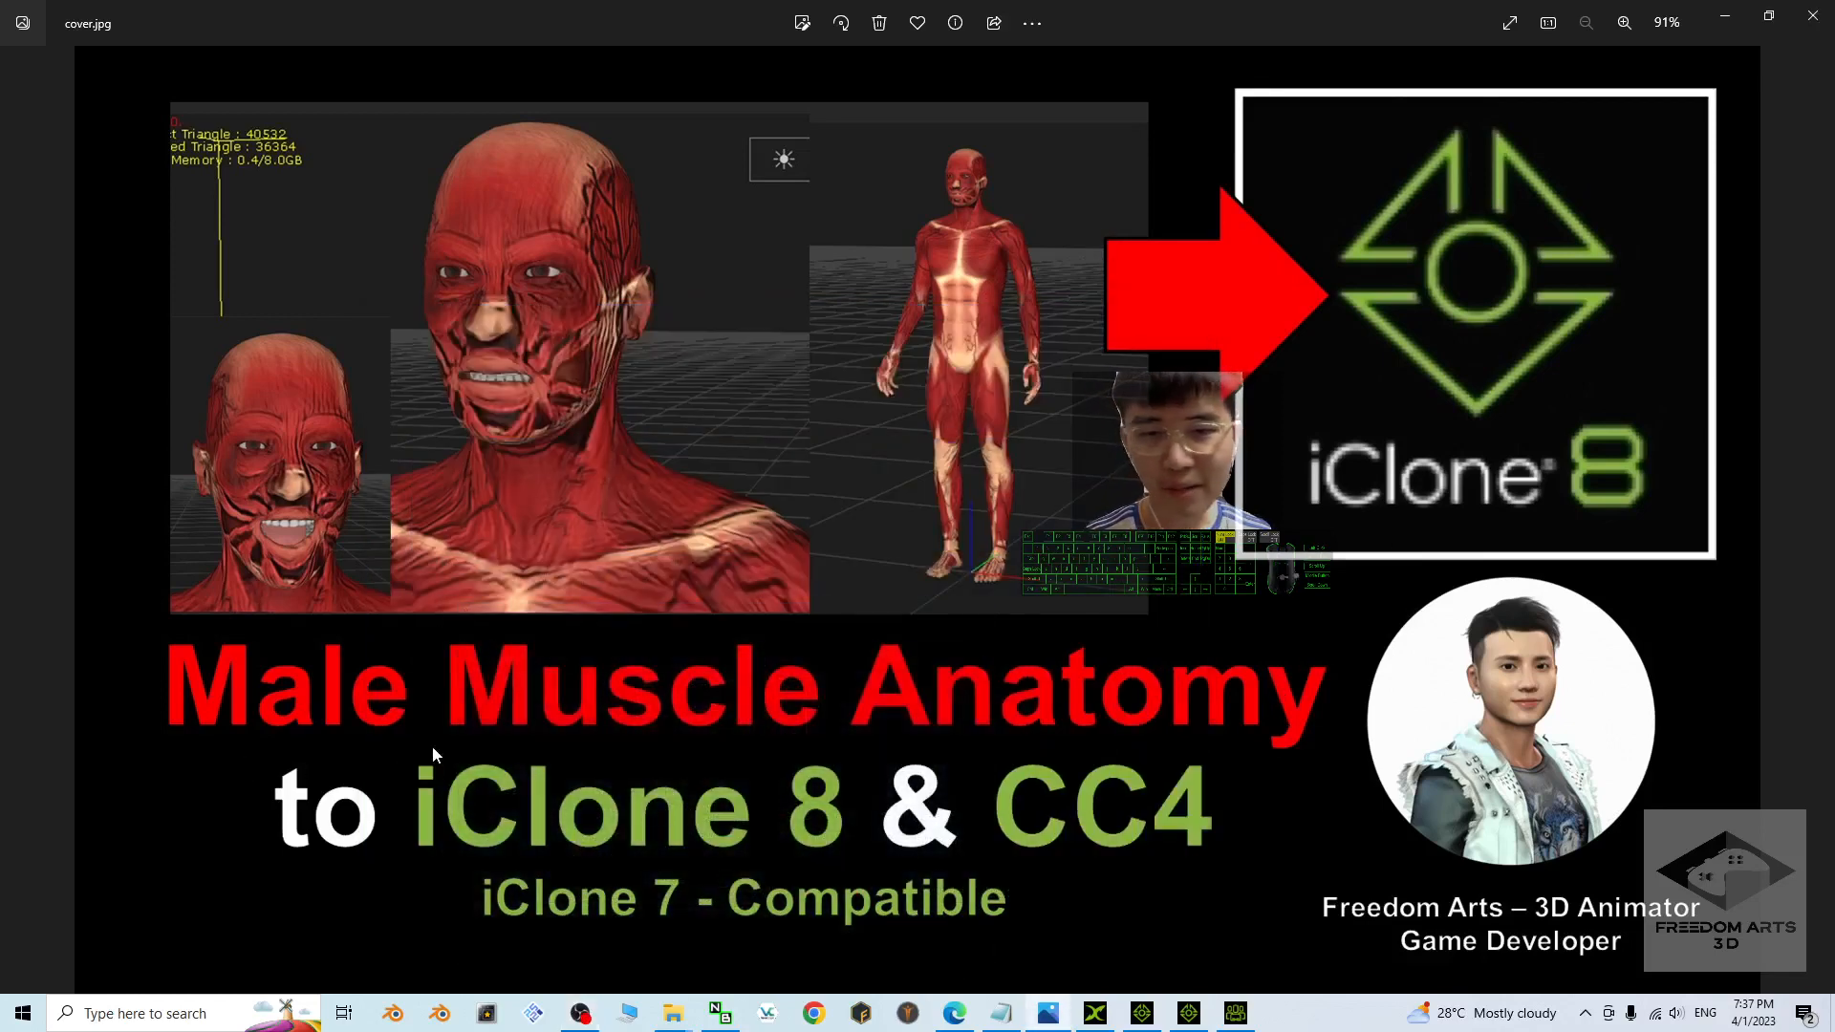
pyautogui.moveTo(1158, 819)
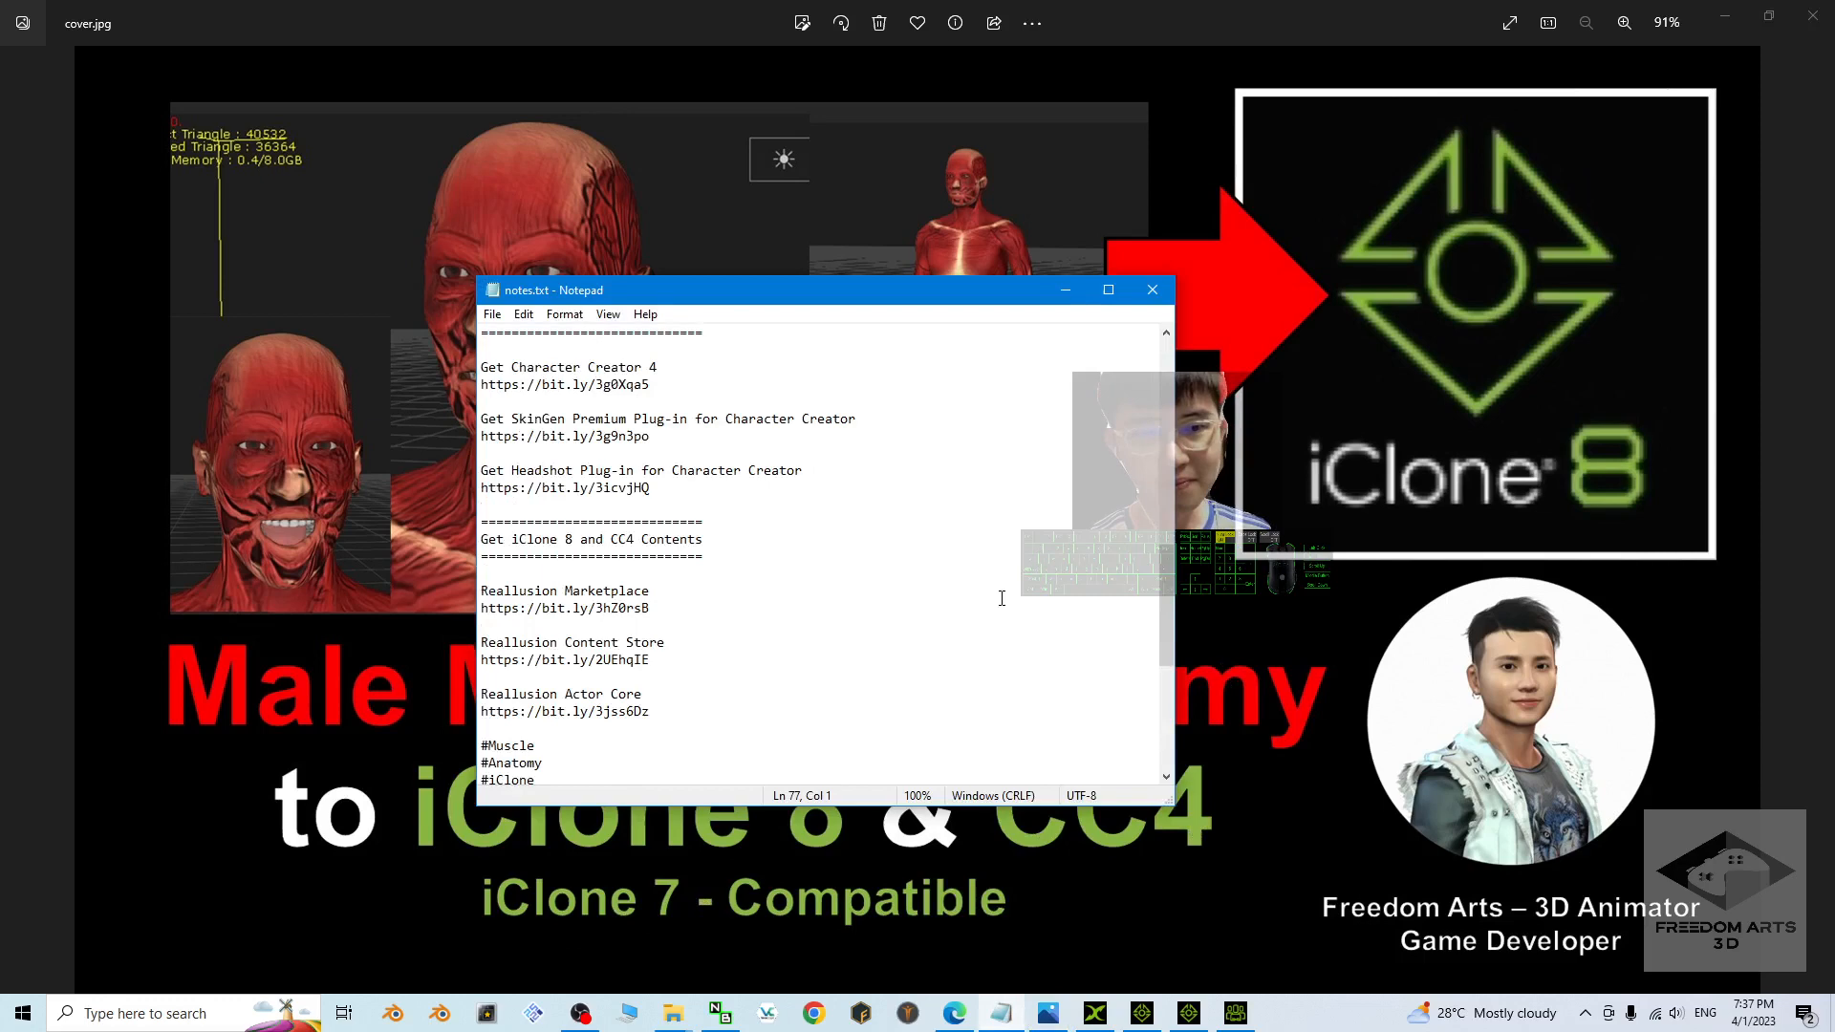
# Move the Notepad notes aside and select the muscle iAvatar download link.
pyautogui.moveTo(820, 289); pyautogui.dragTo(1380, 365)
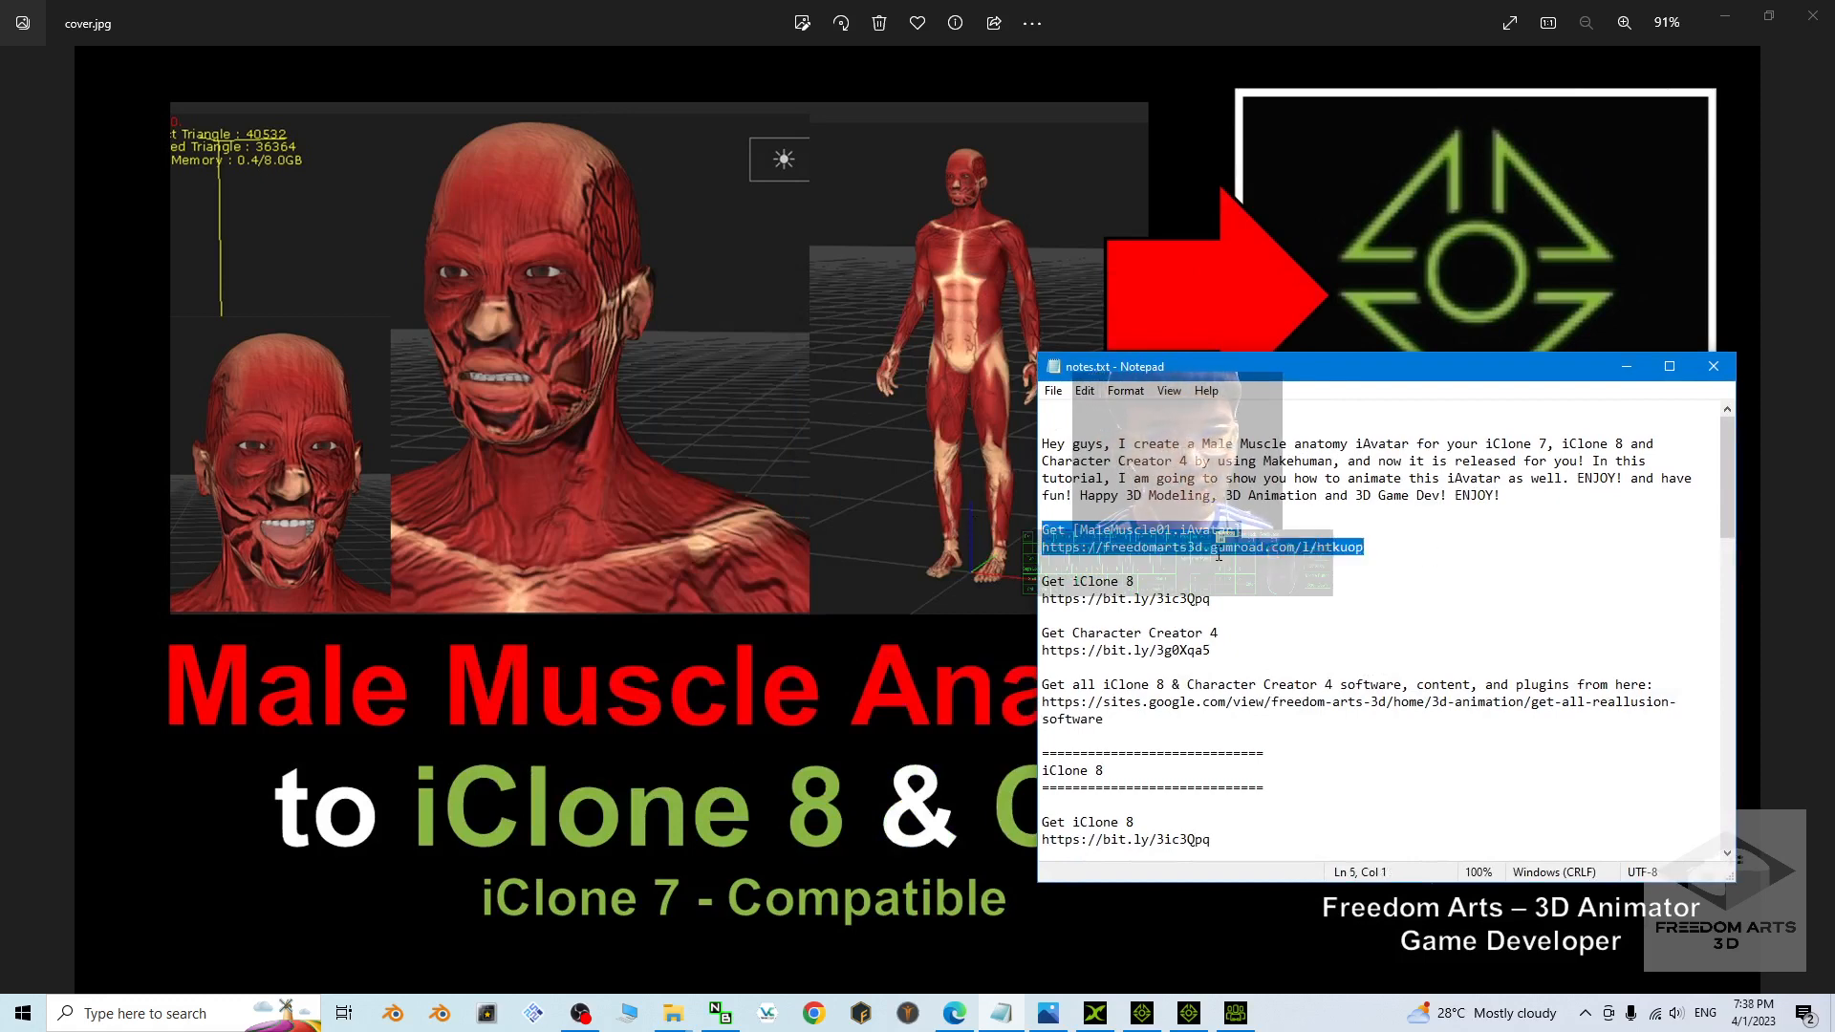
pyautogui.click(1712, 367)
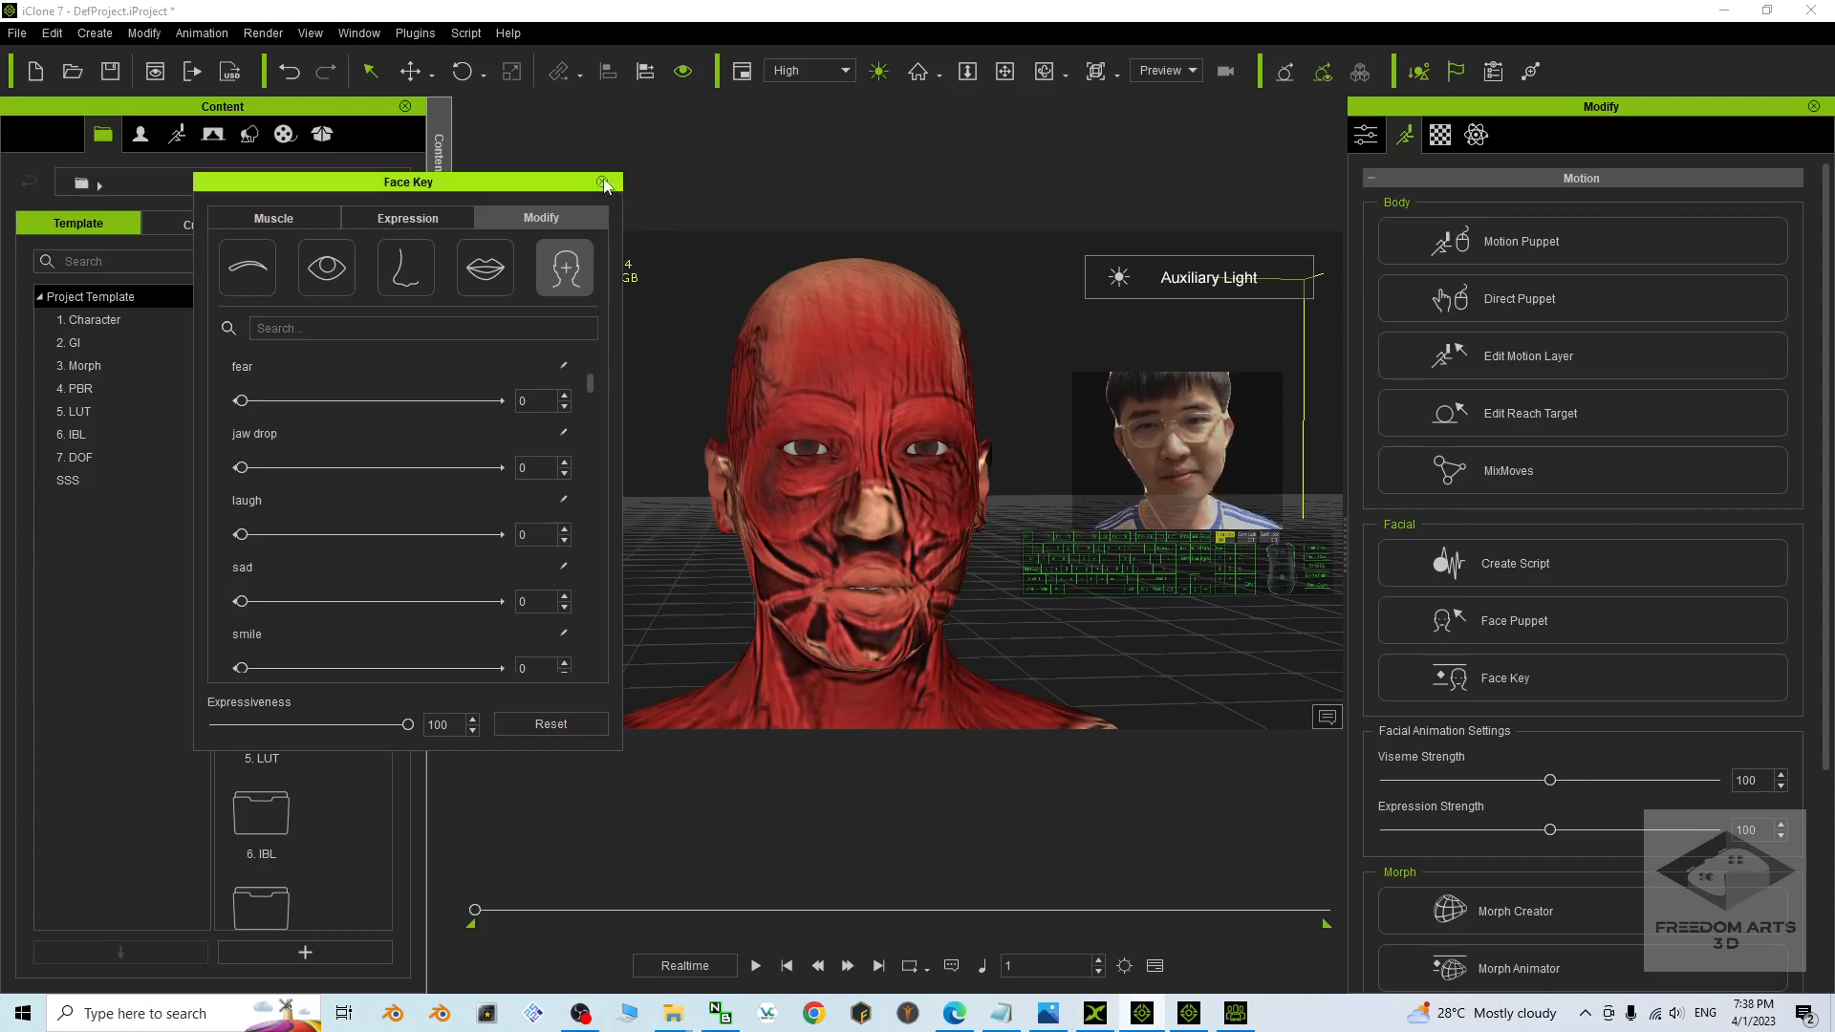
# Close the Face Key panel after reviewing the muscle avatar's expression sliders.
pyautogui.click(604, 182)
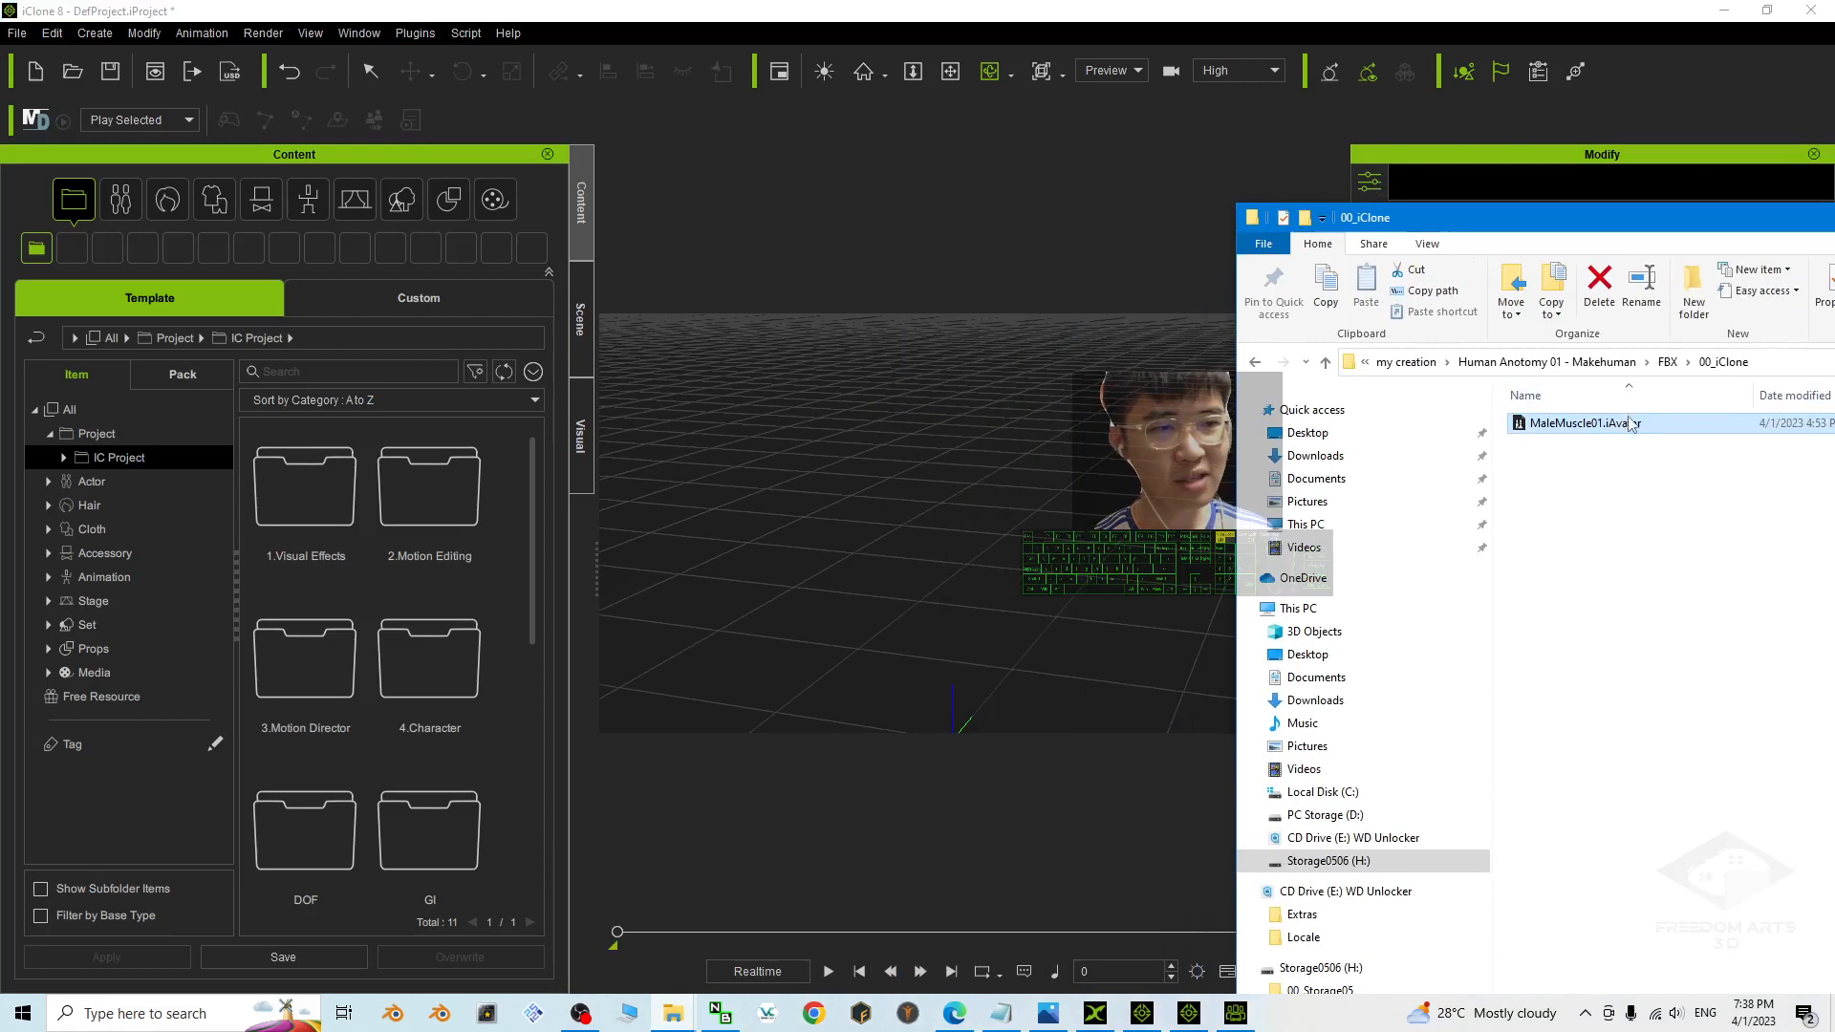
# Load MaleMuscle01.iAvatar into the empty scene and show its Motion options.
pyautogui.doubleClick(1581, 423)
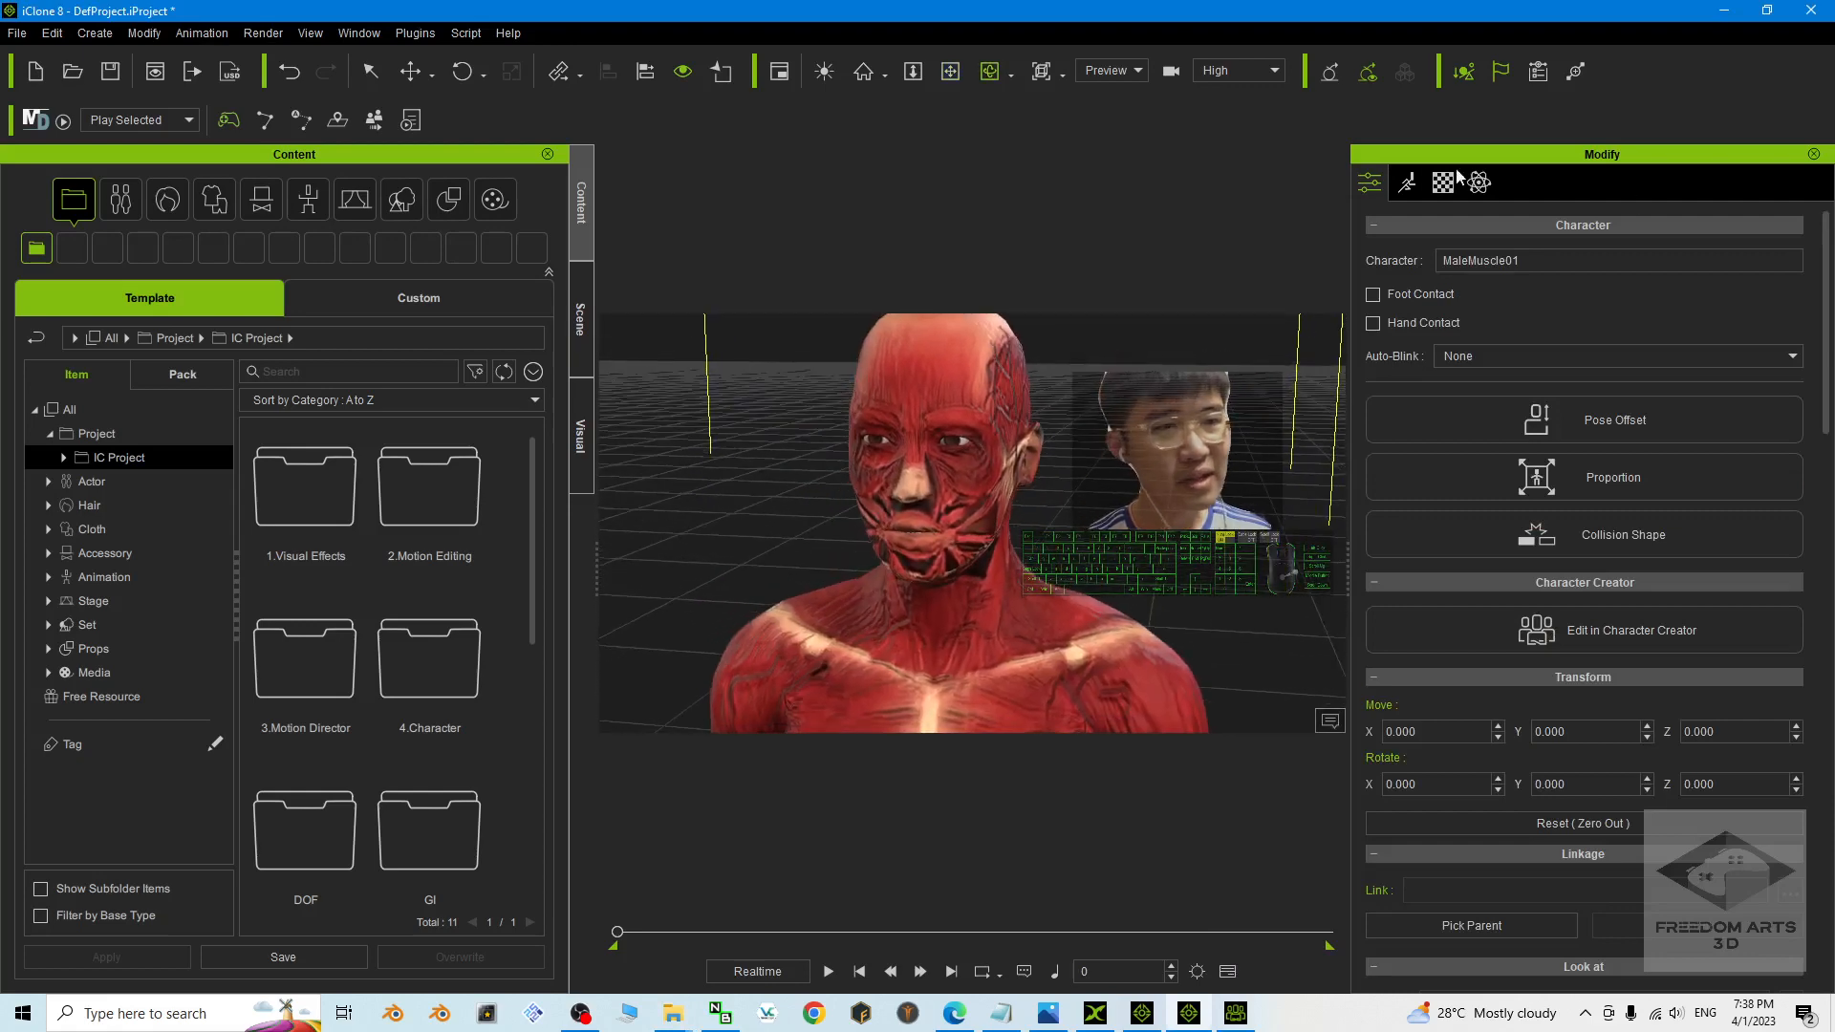
pyautogui.click(1407, 184)
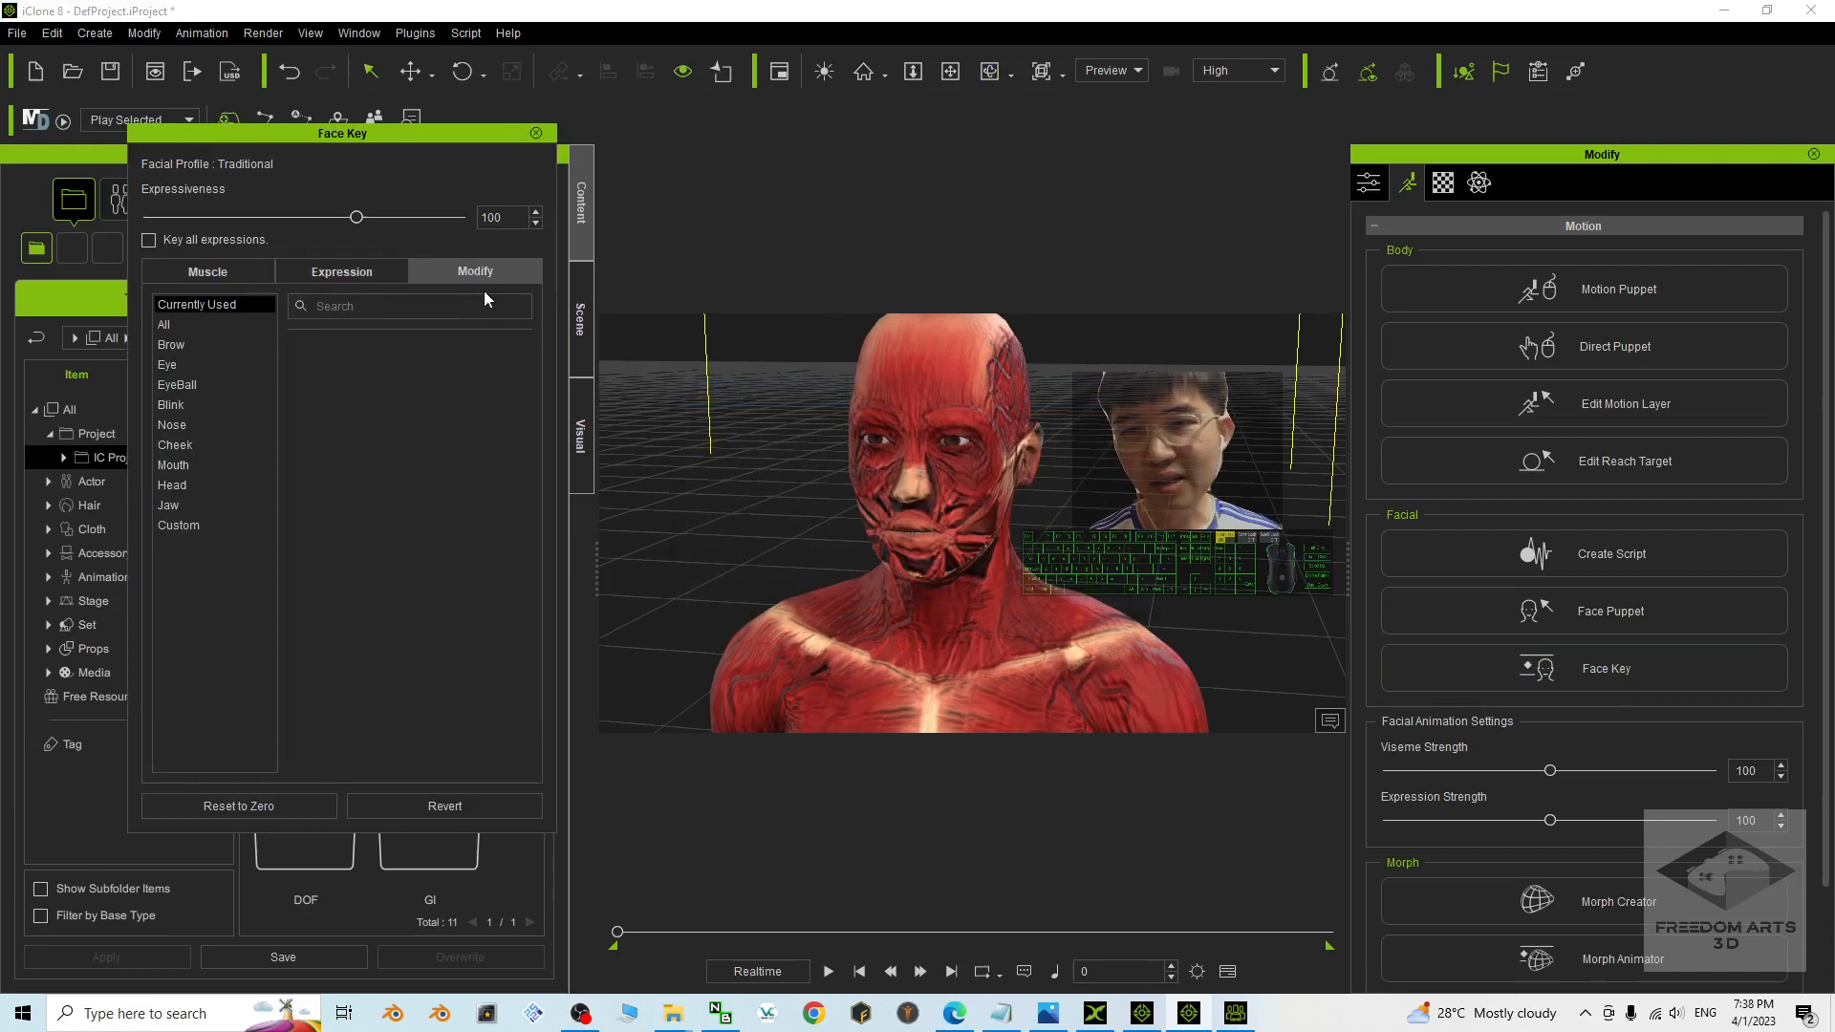
# Show the custom expression sliders and open the avatar's mouth with jaw drop.
pyautogui.click(178, 524)
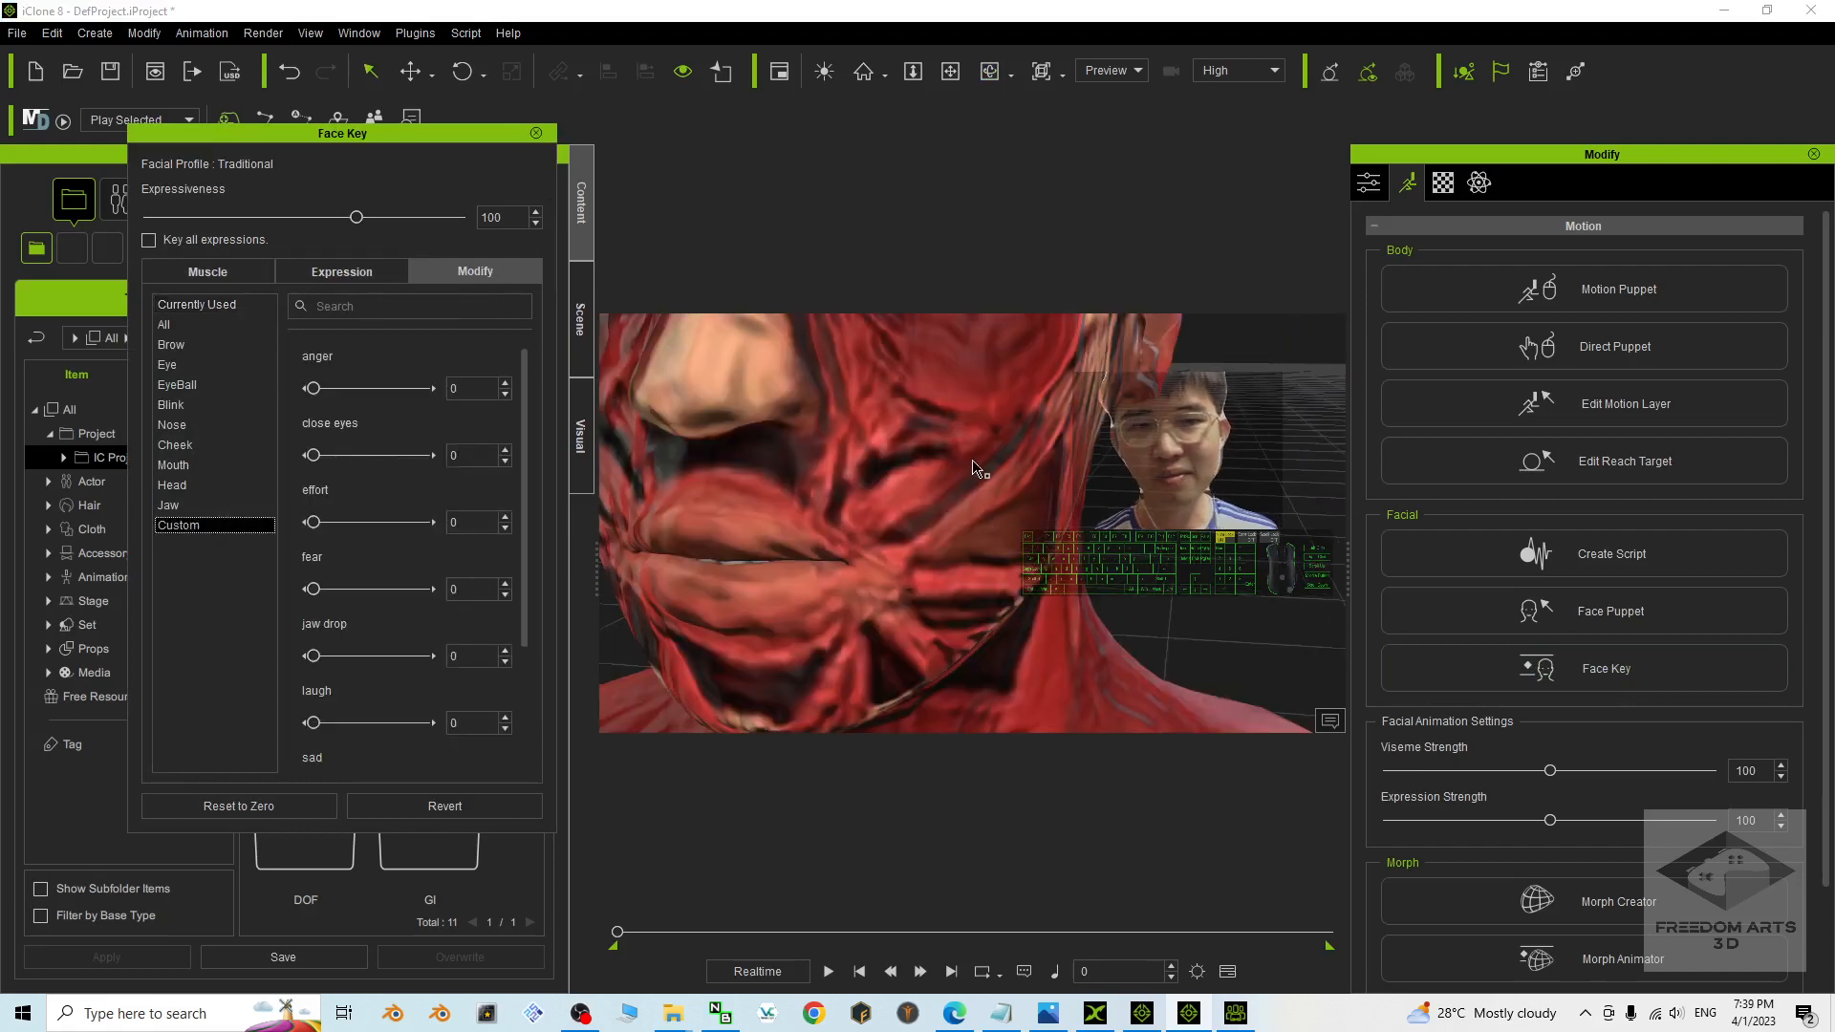
pyautogui.moveTo(311, 388); pyautogui.dragTo(414, 388)
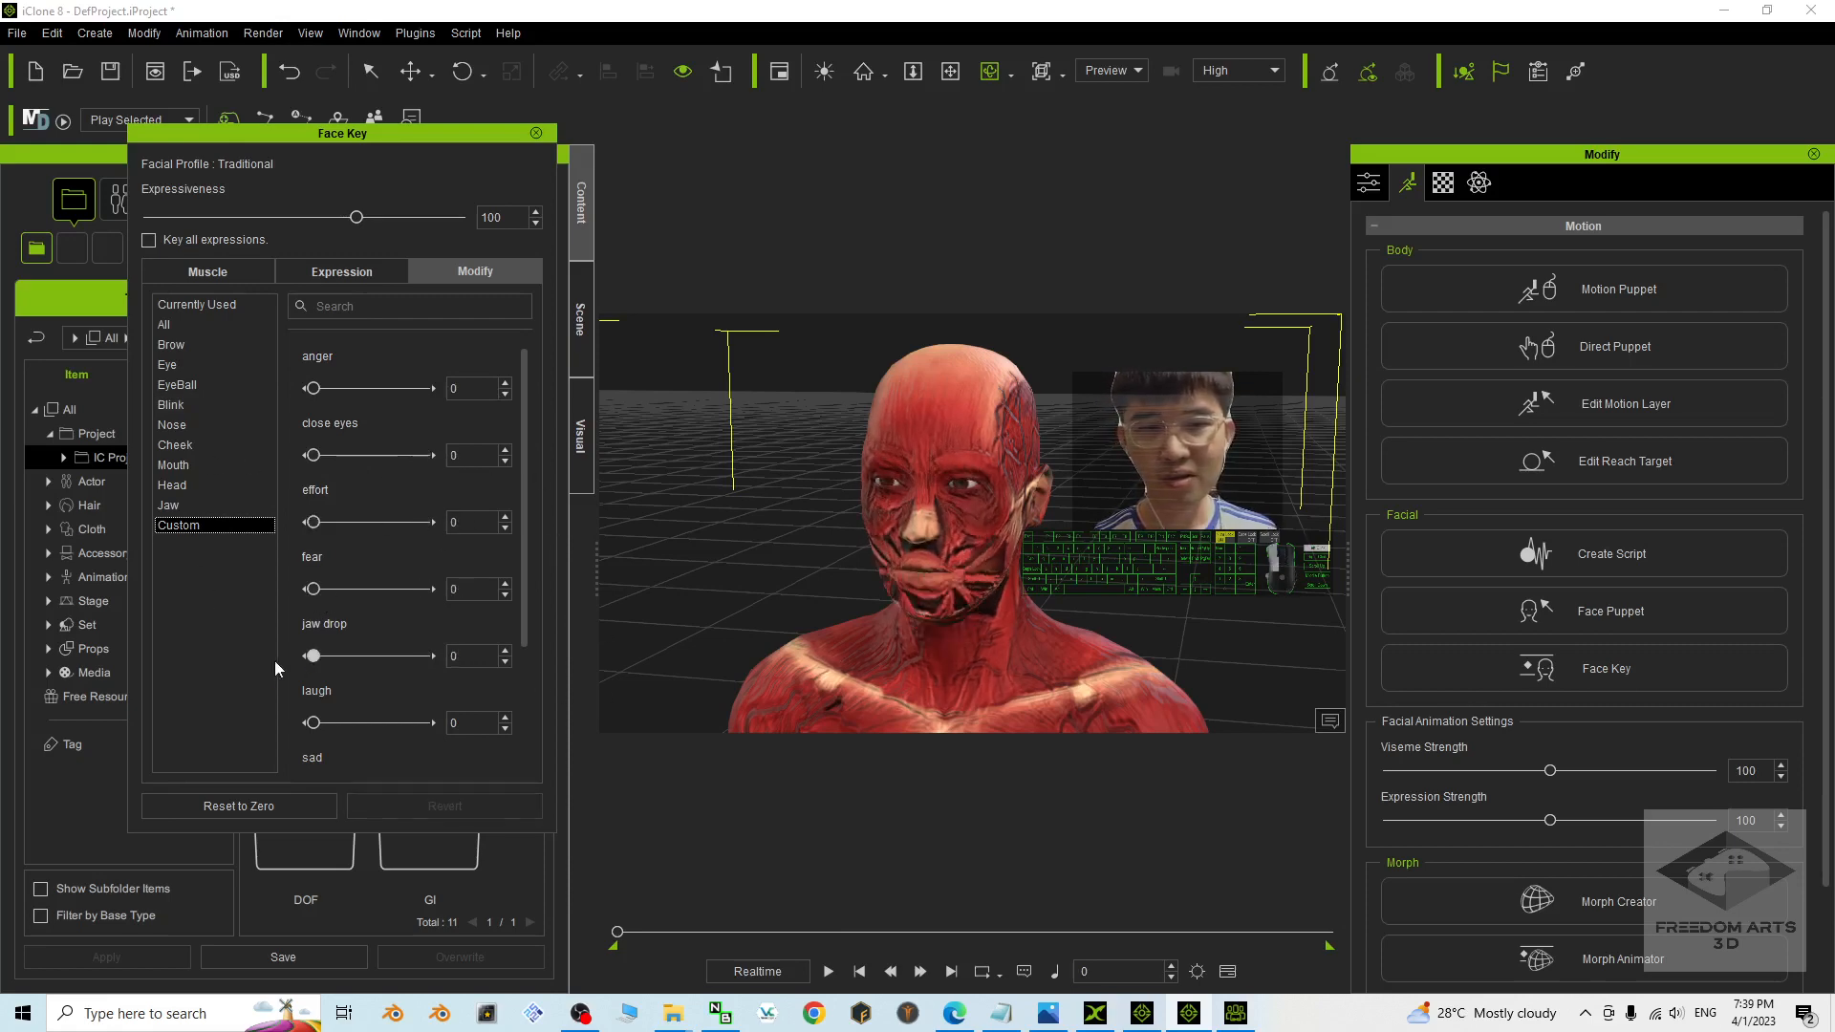
pyautogui.moveTo(312, 723); pyautogui.dragTo(424, 722)
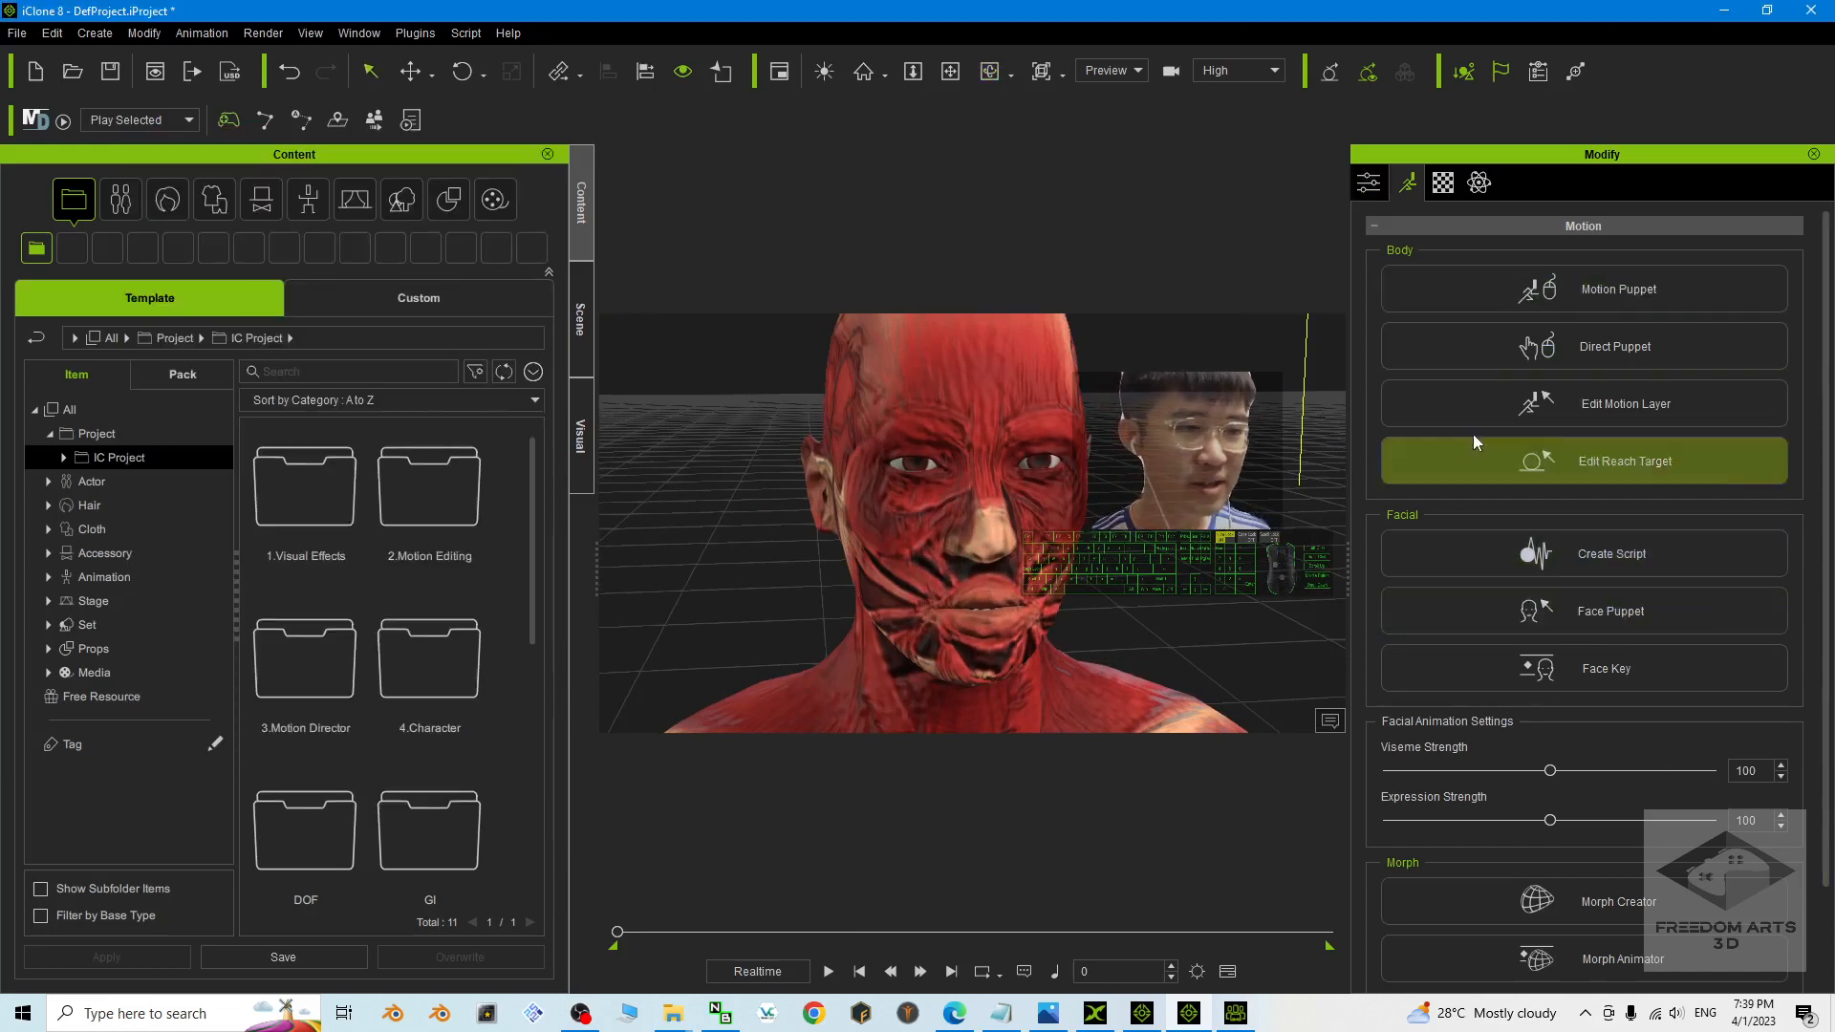
# Create a TTS voice script 'Hi, I am a Male Muscle Anatomy.' and play back the lip-sync.
pyautogui.click(1610, 555)
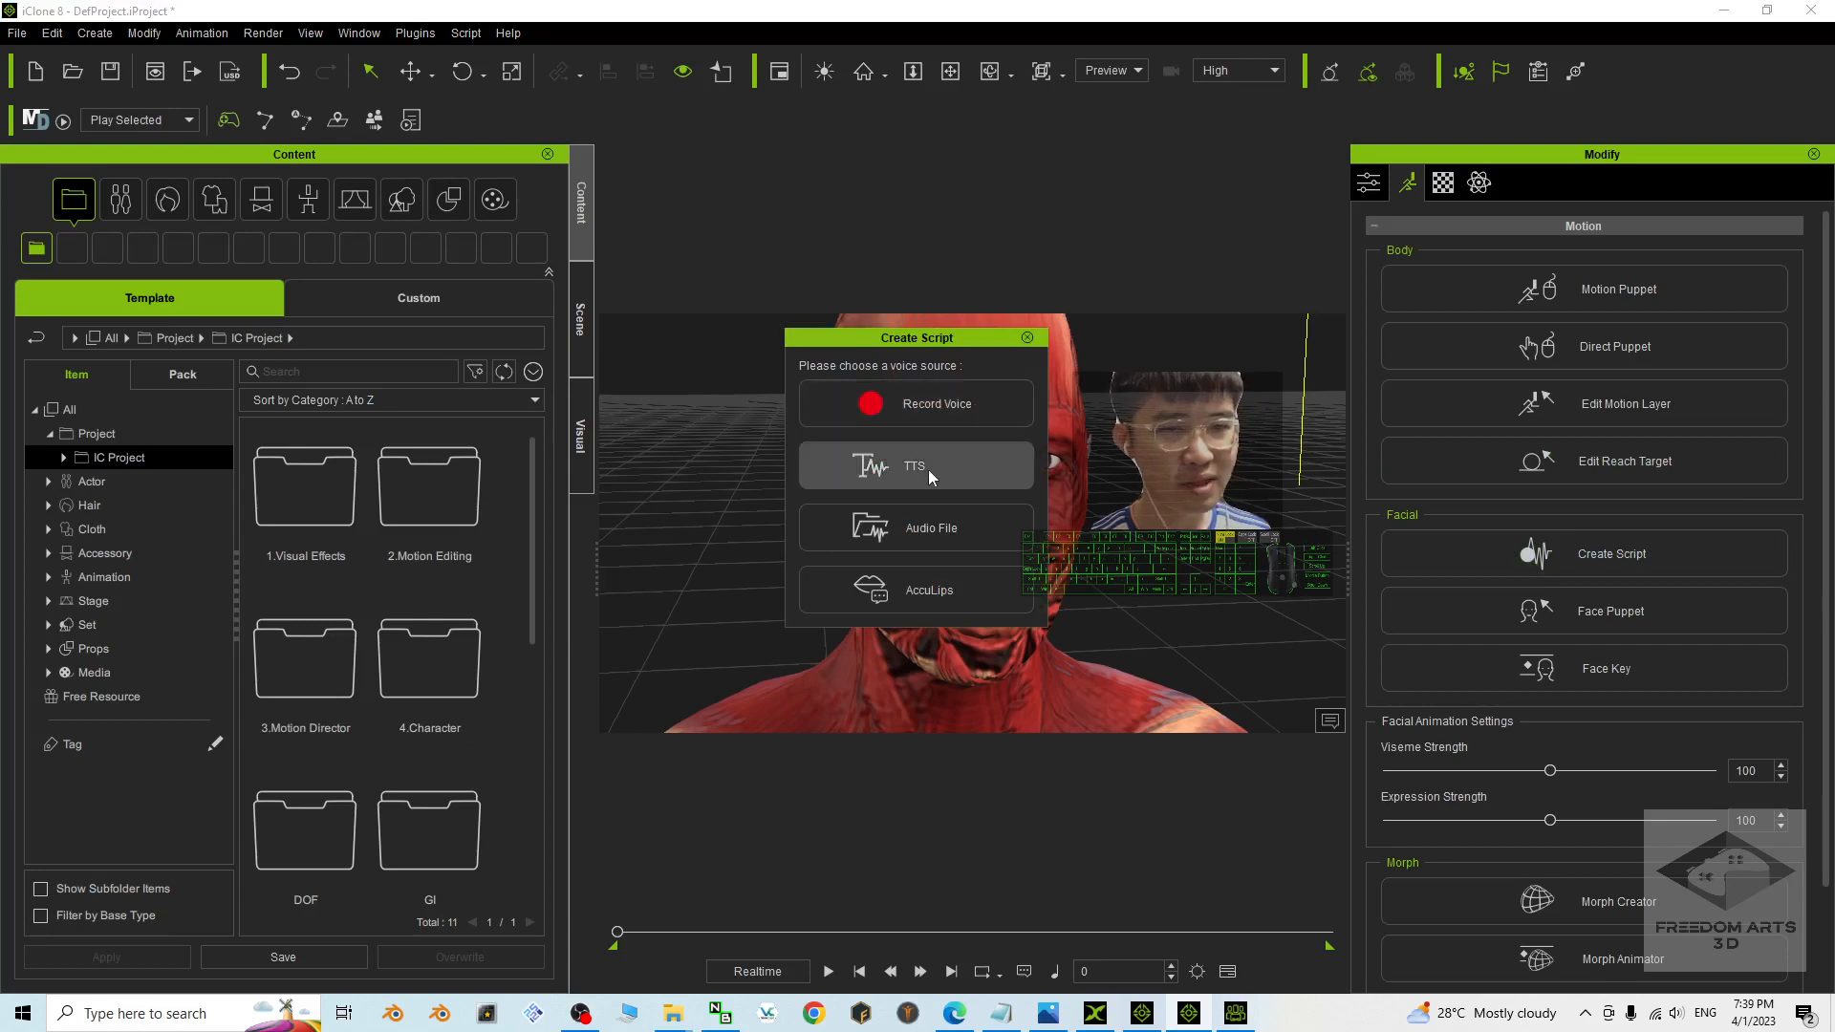
pyautogui.click(916, 466)
pyautogui.write('Hi, I am a Male Muscle Ana')
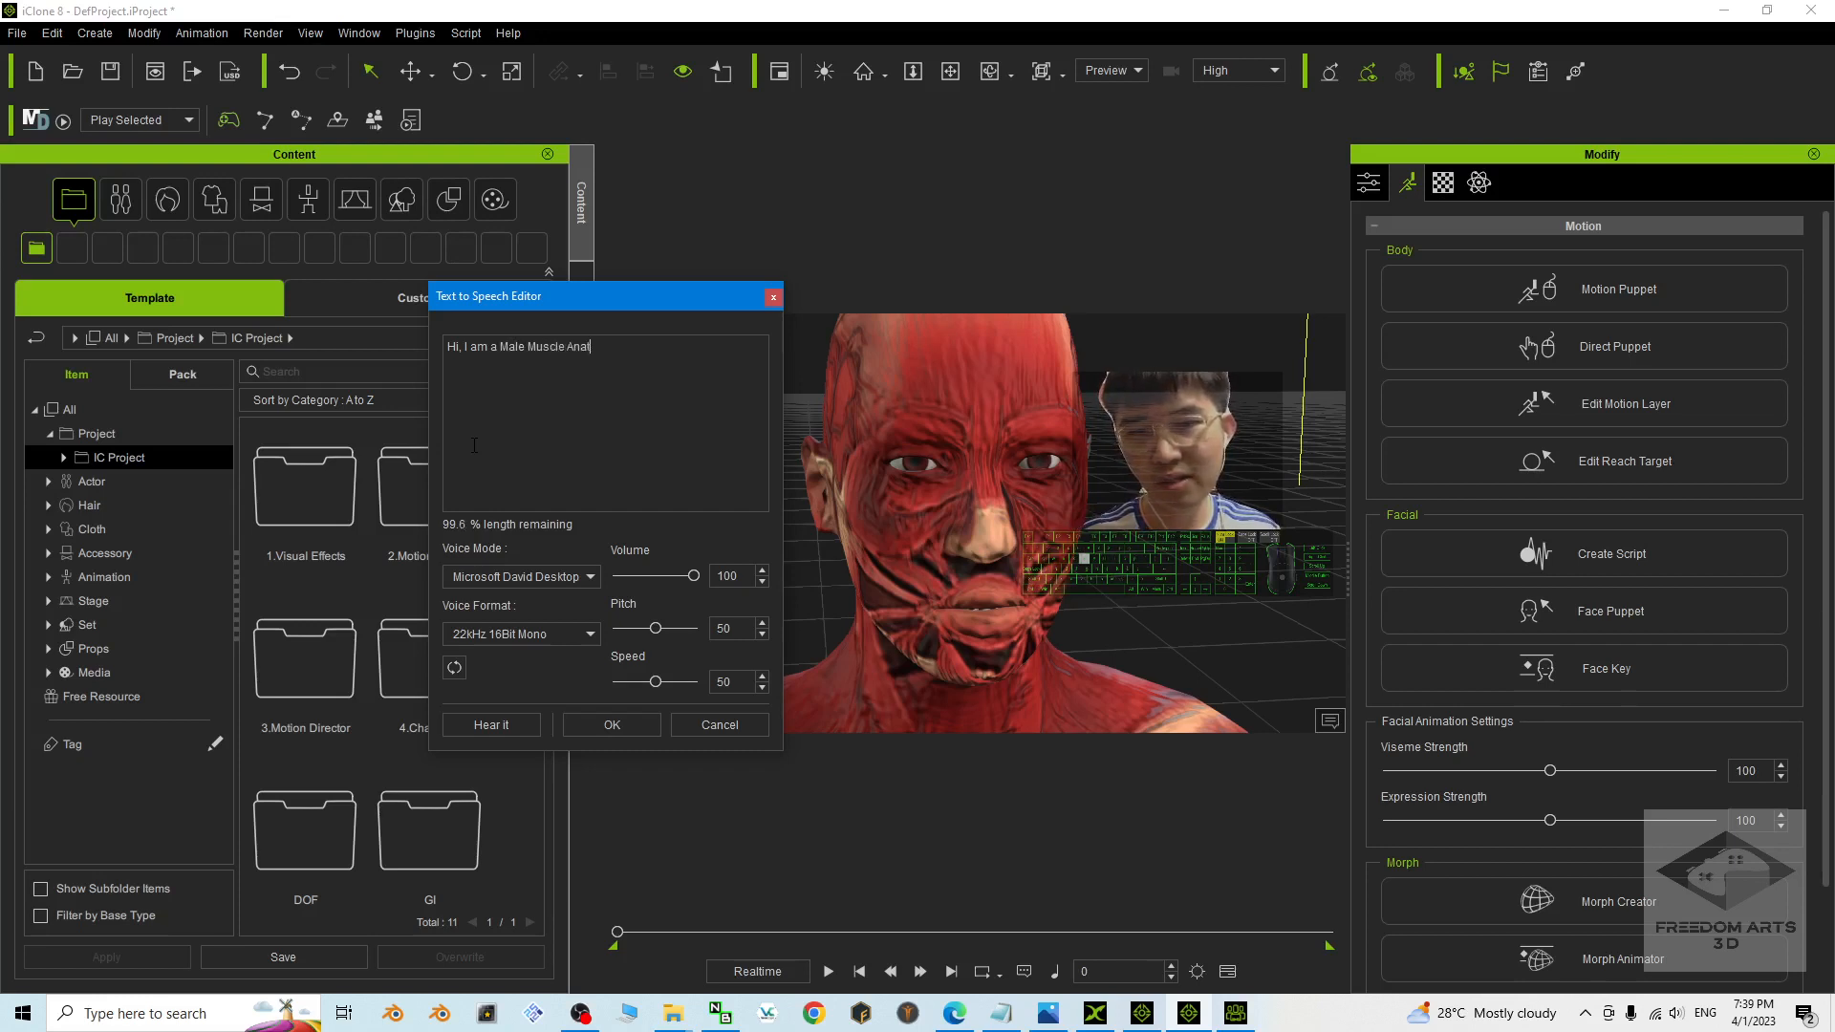
pyautogui.write('tomy.')
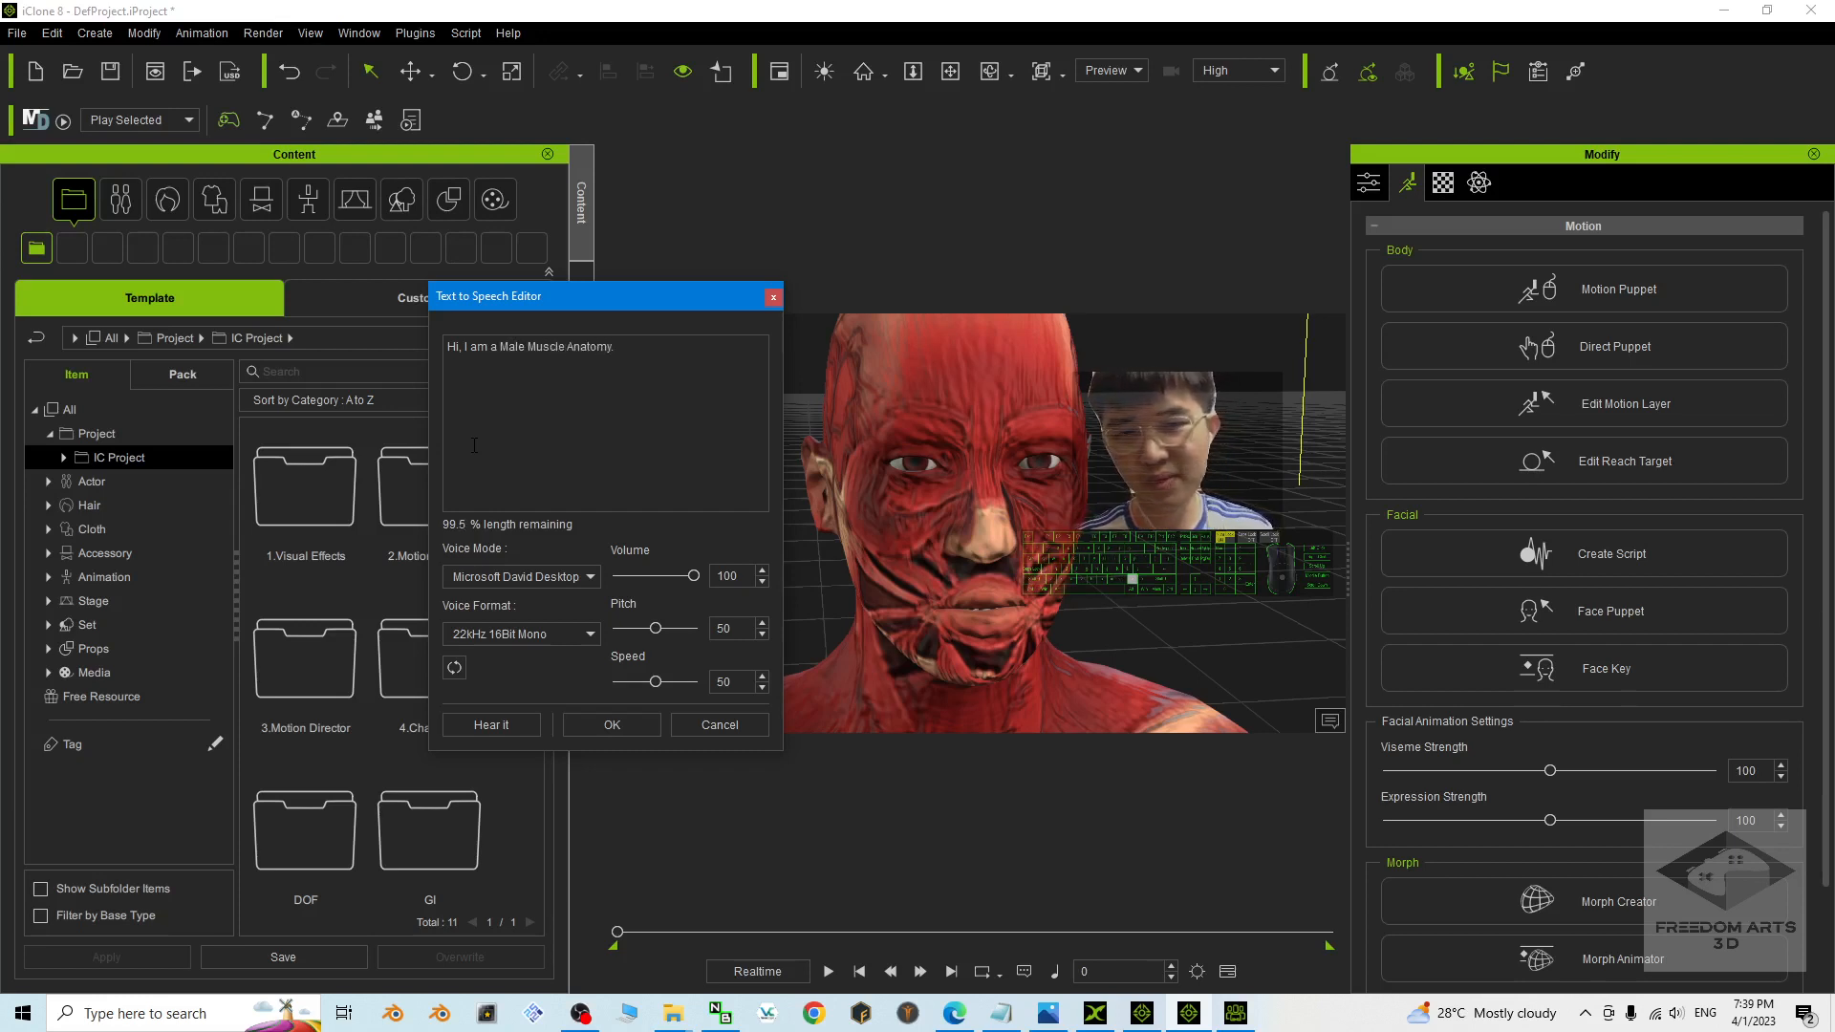
pyautogui.click(718, 725)
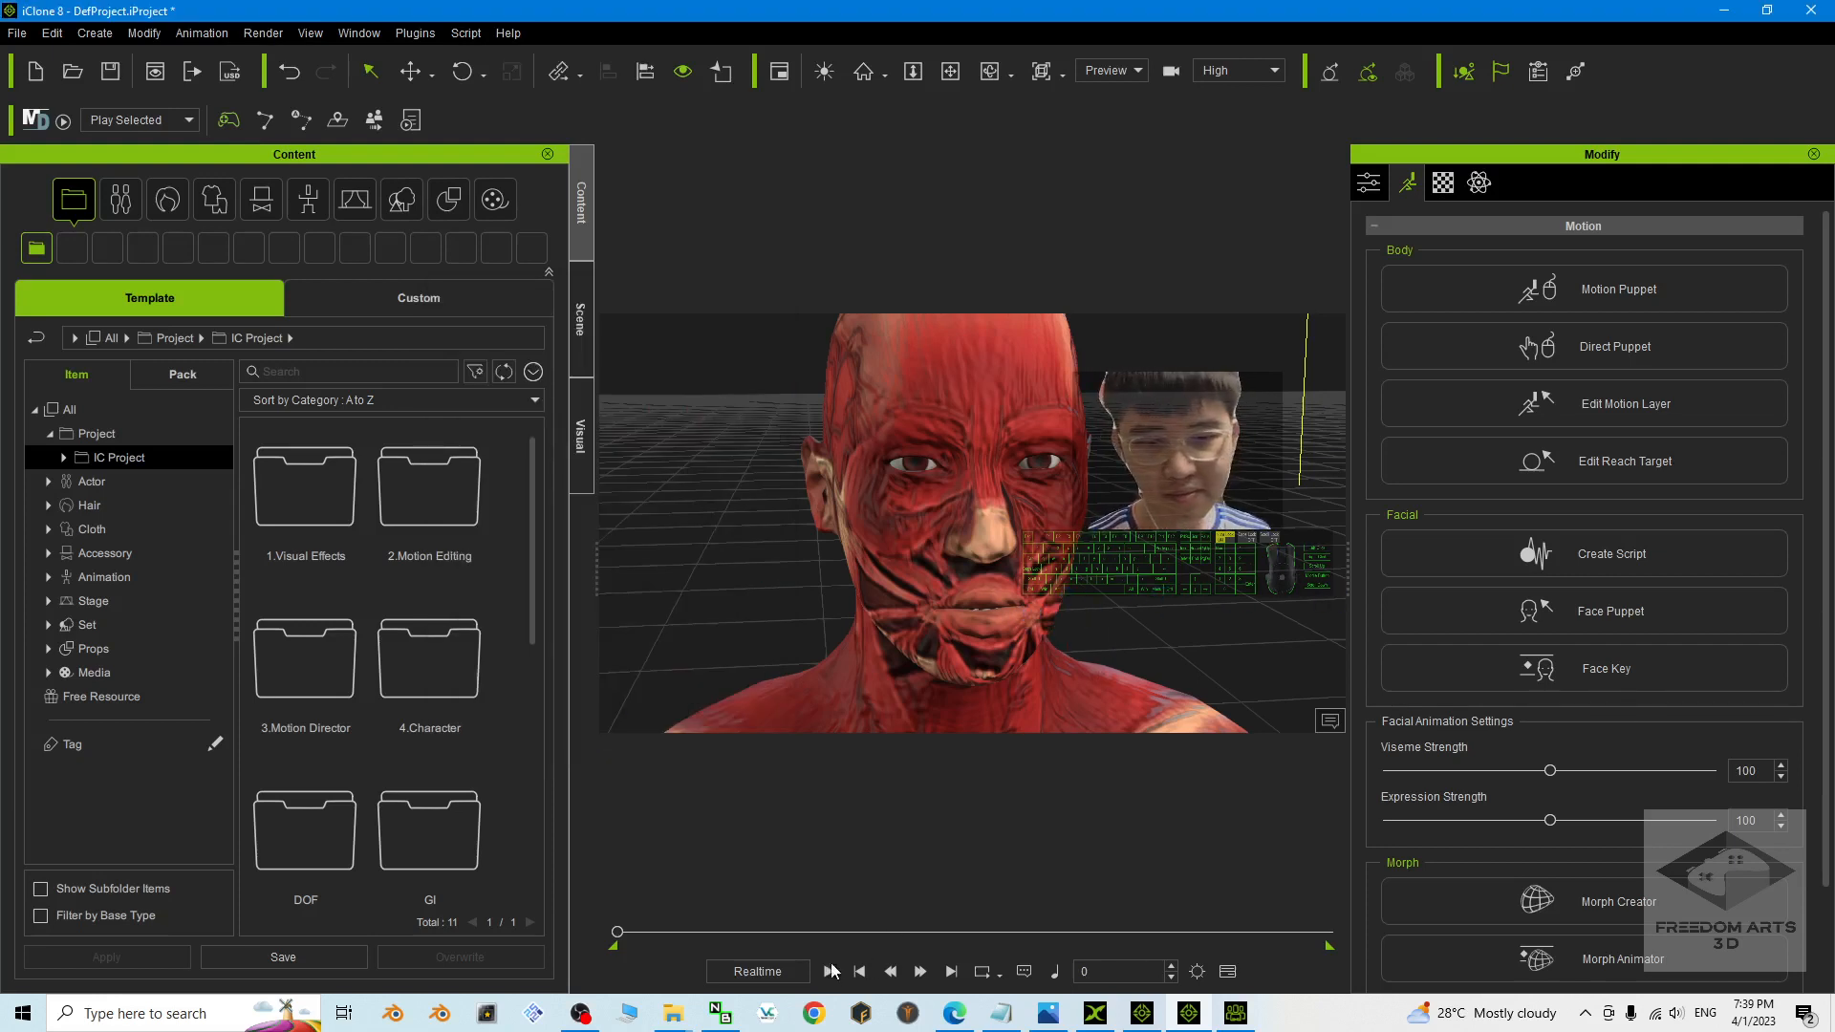
pyautogui.click(828, 971)
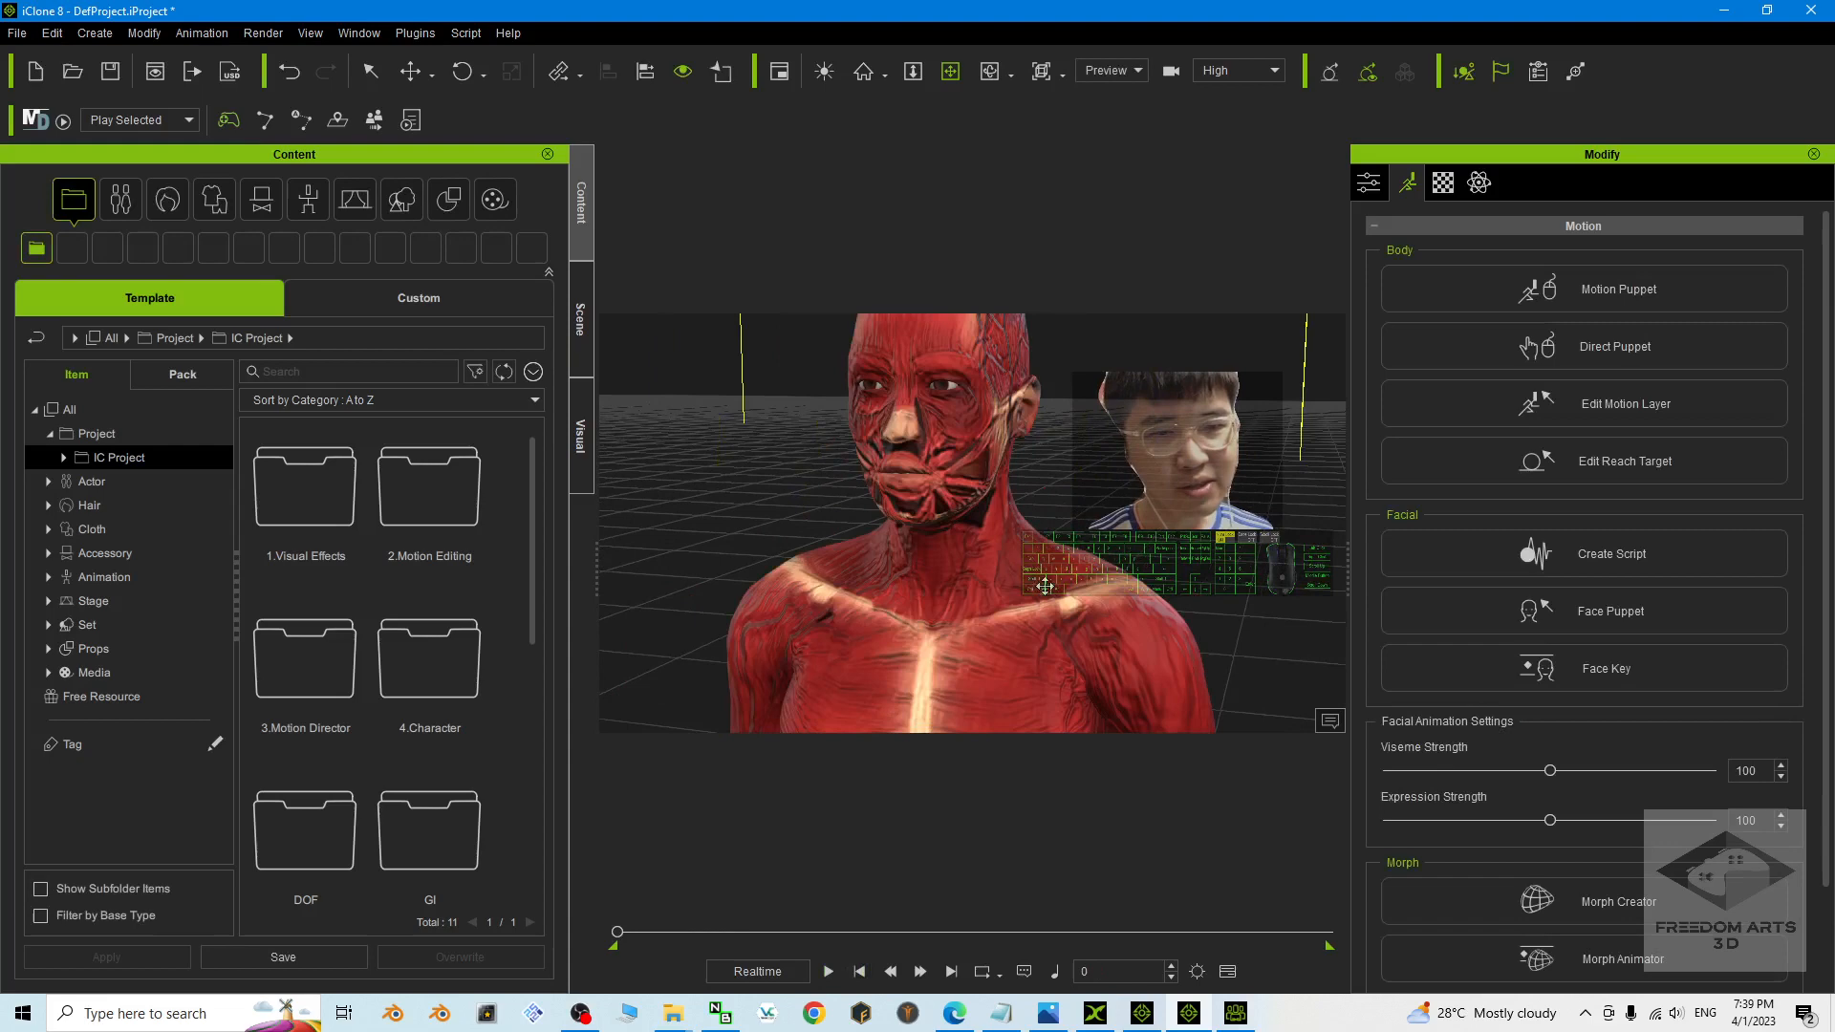
pyautogui.click(1441, 184)
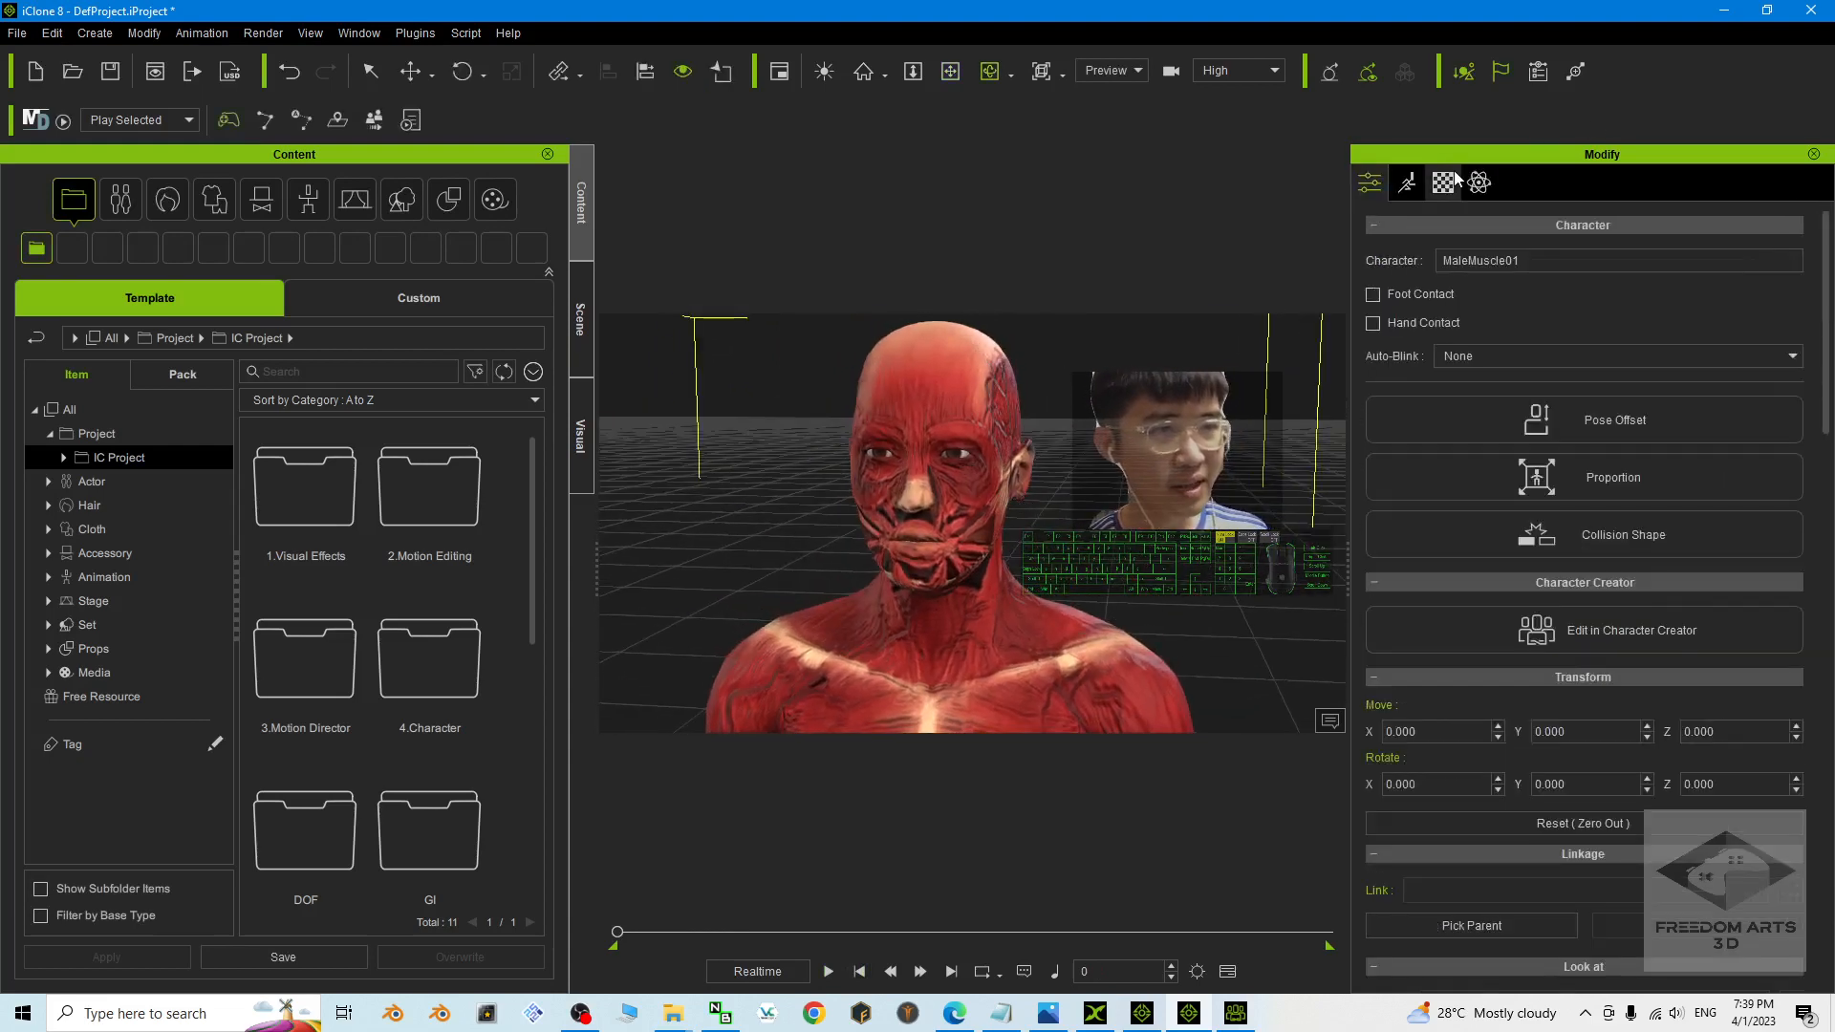
# Adjust the Normal channel strength in the Material settings to about 20.
pyautogui.click(1443, 182)
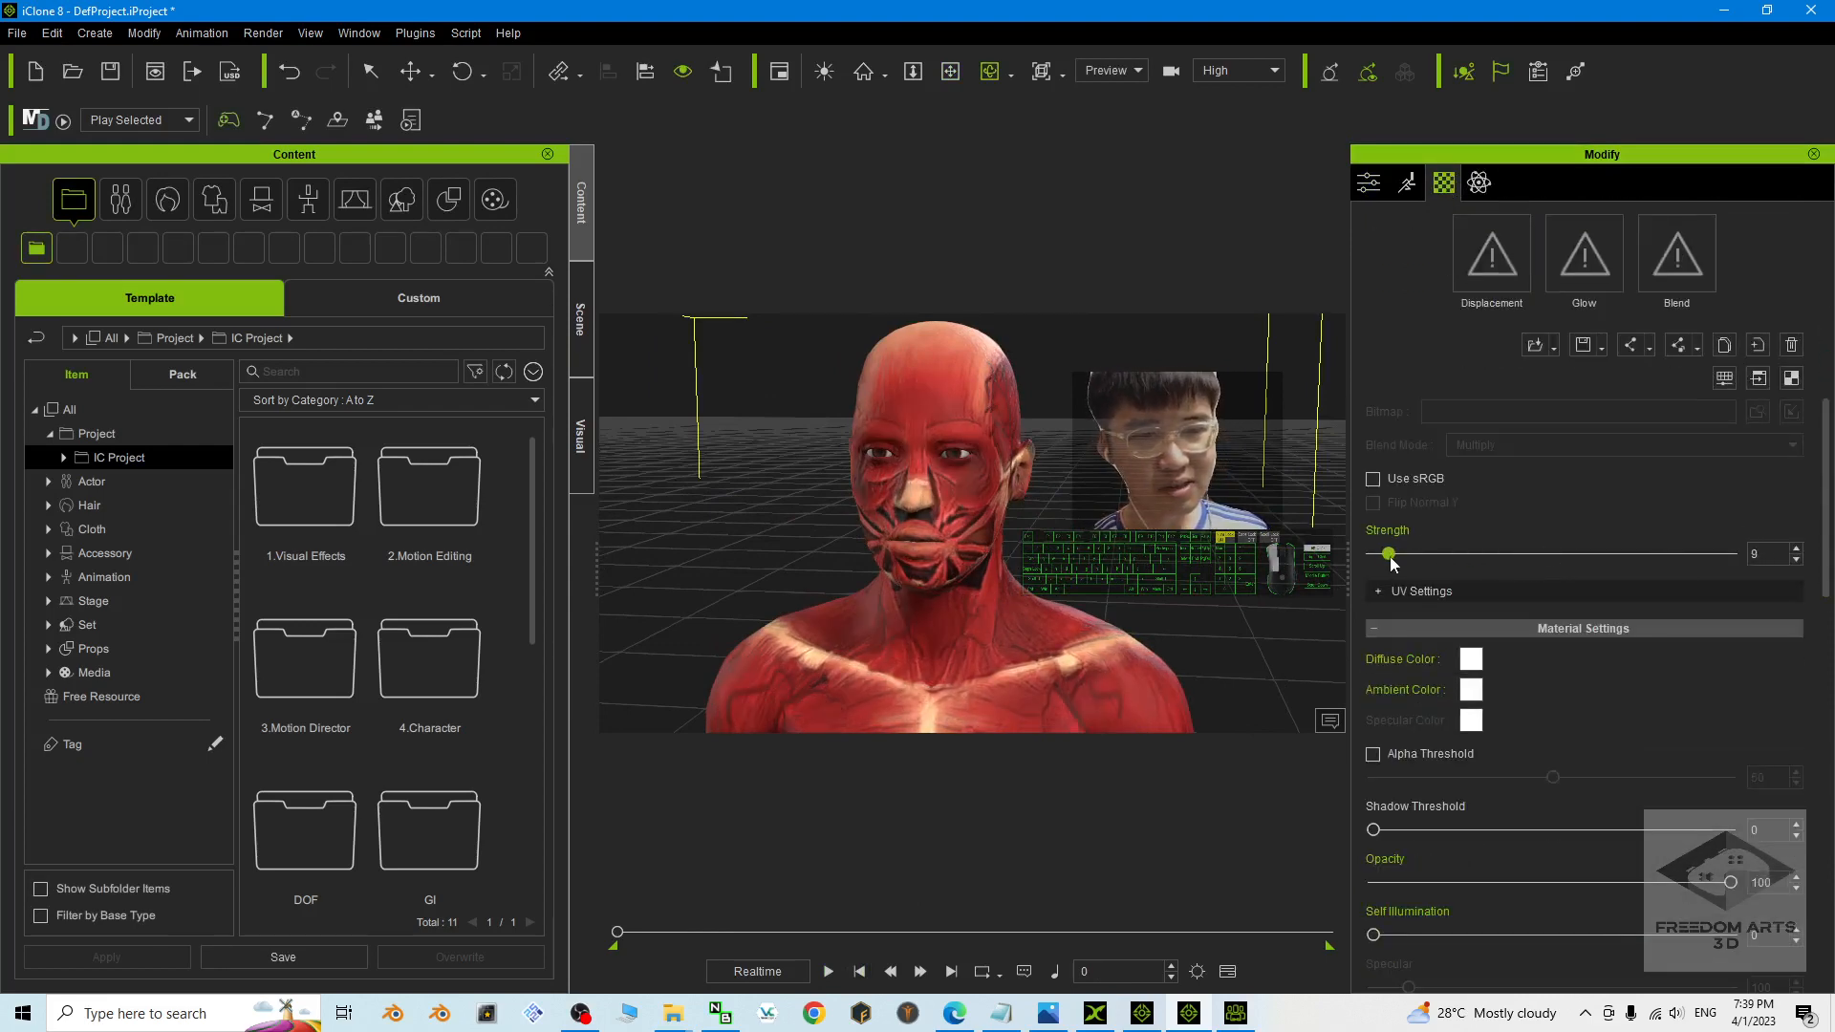
pyautogui.moveTo(1387, 554); pyautogui.dragTo(1586, 554)
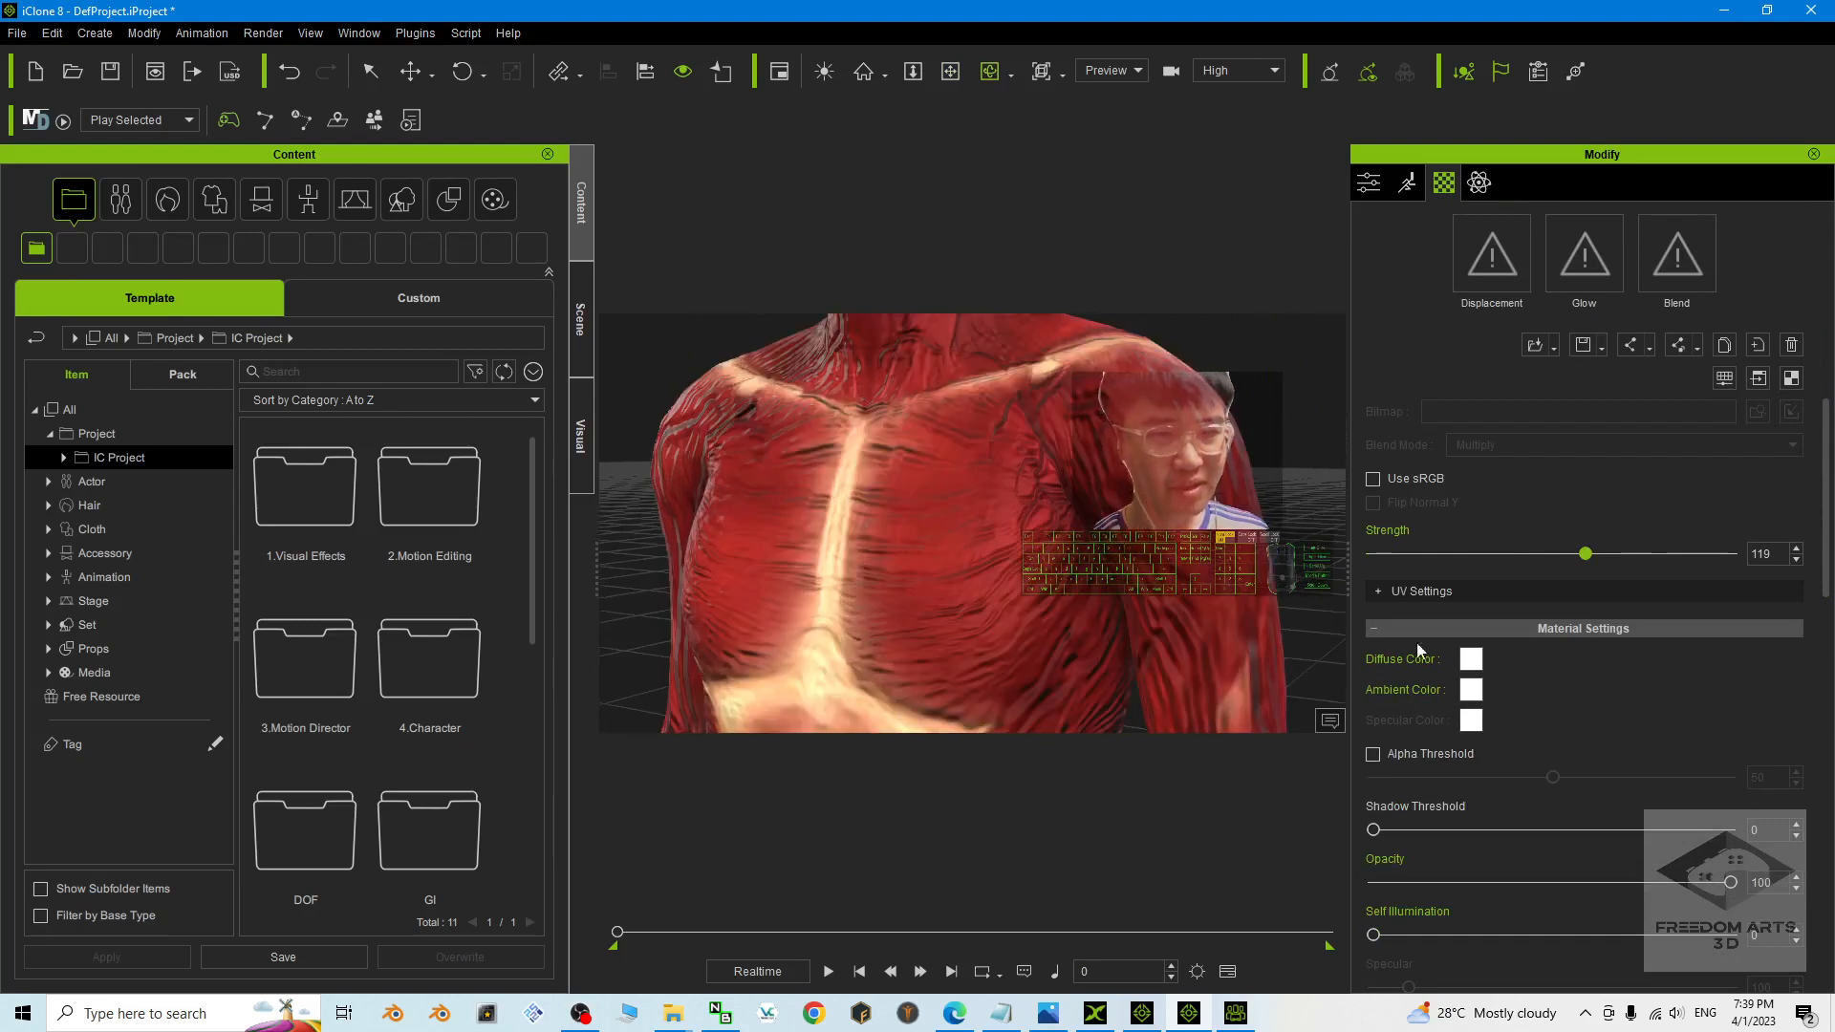
pyautogui.moveTo(1586, 552); pyautogui.dragTo(1409, 552)
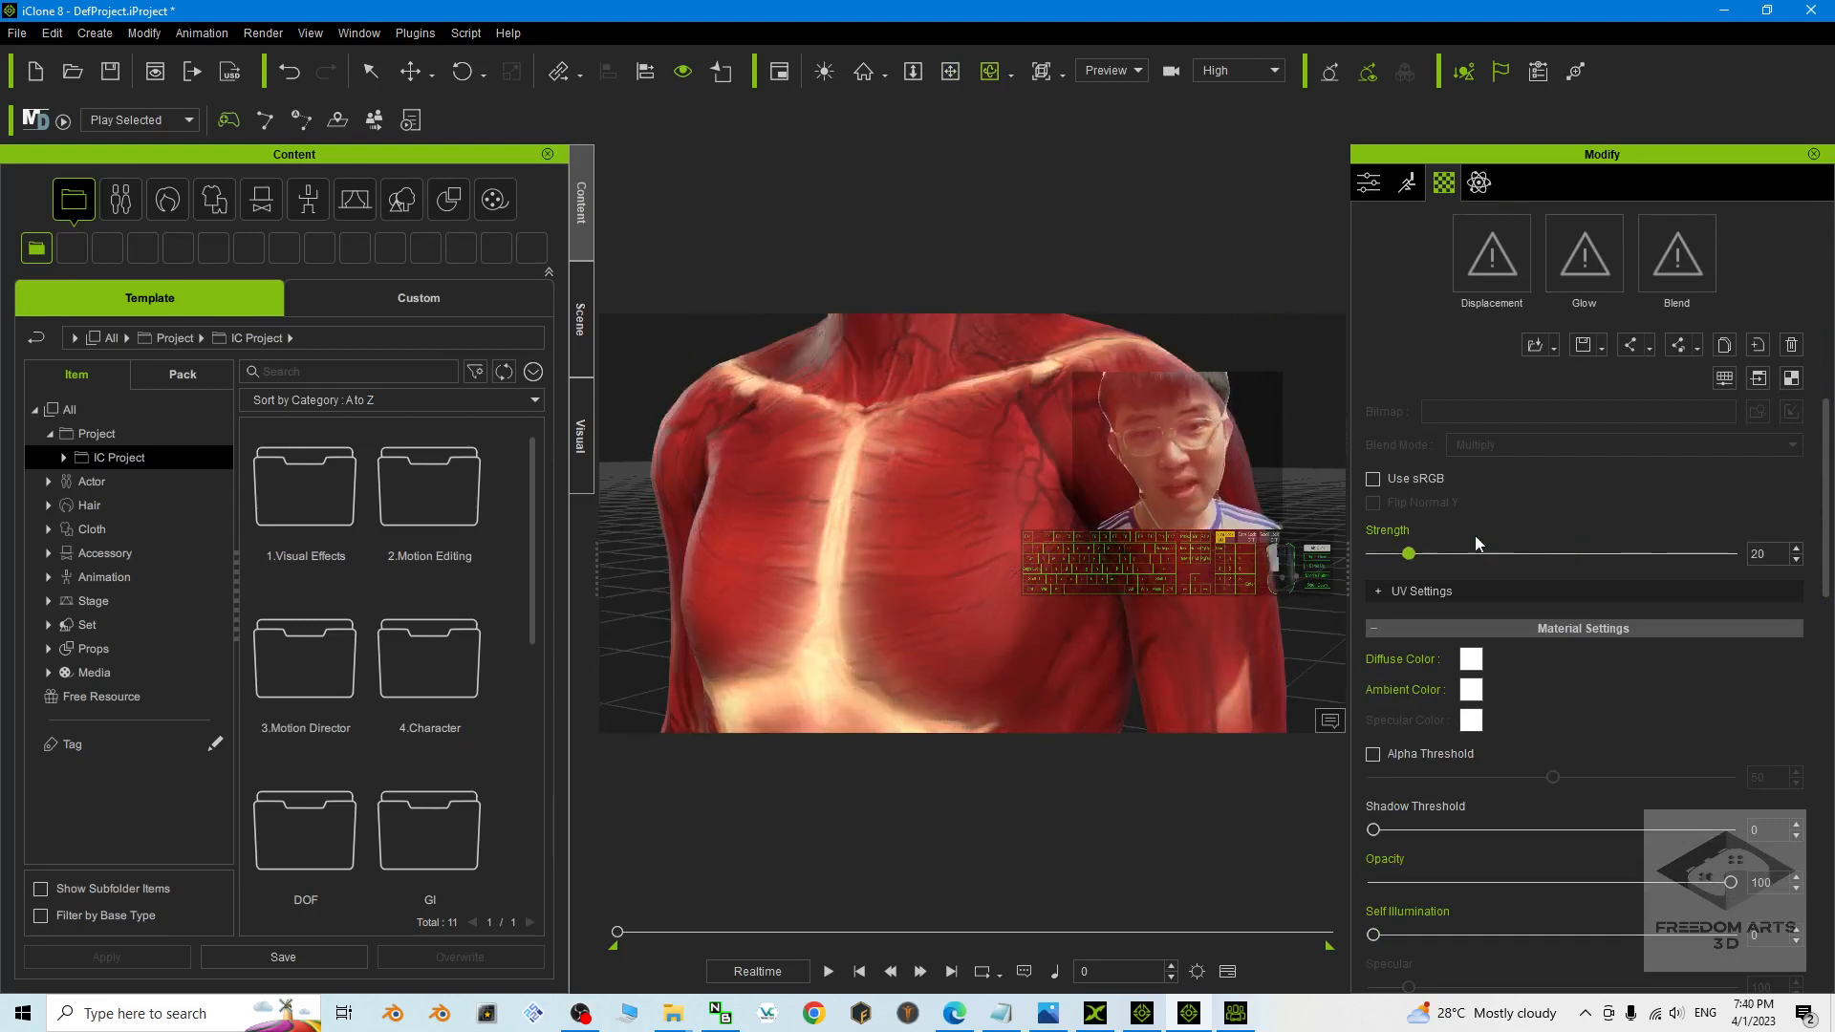
pyautogui.moveTo(1408, 552); pyautogui.dragTo(1510, 552)
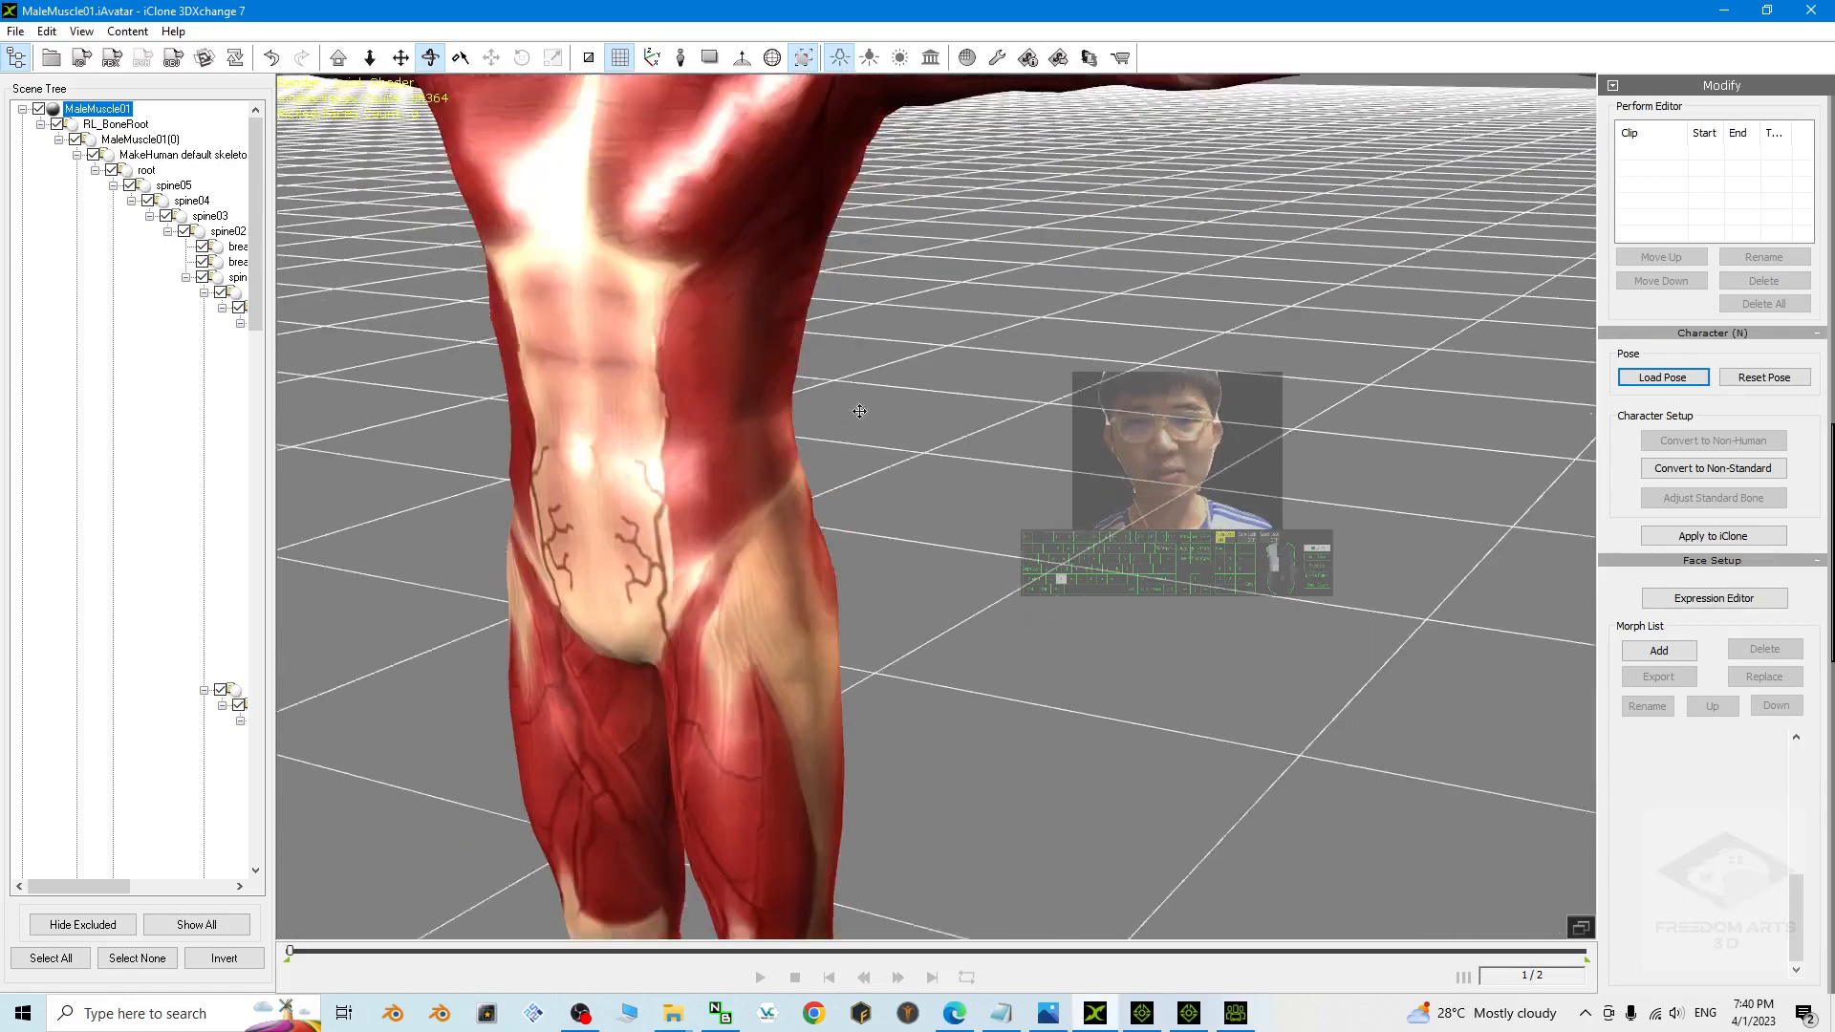
# Open the Expression Editor in 3DXchange and view its Jaw and Viseme settings.
pyautogui.click(1712, 598)
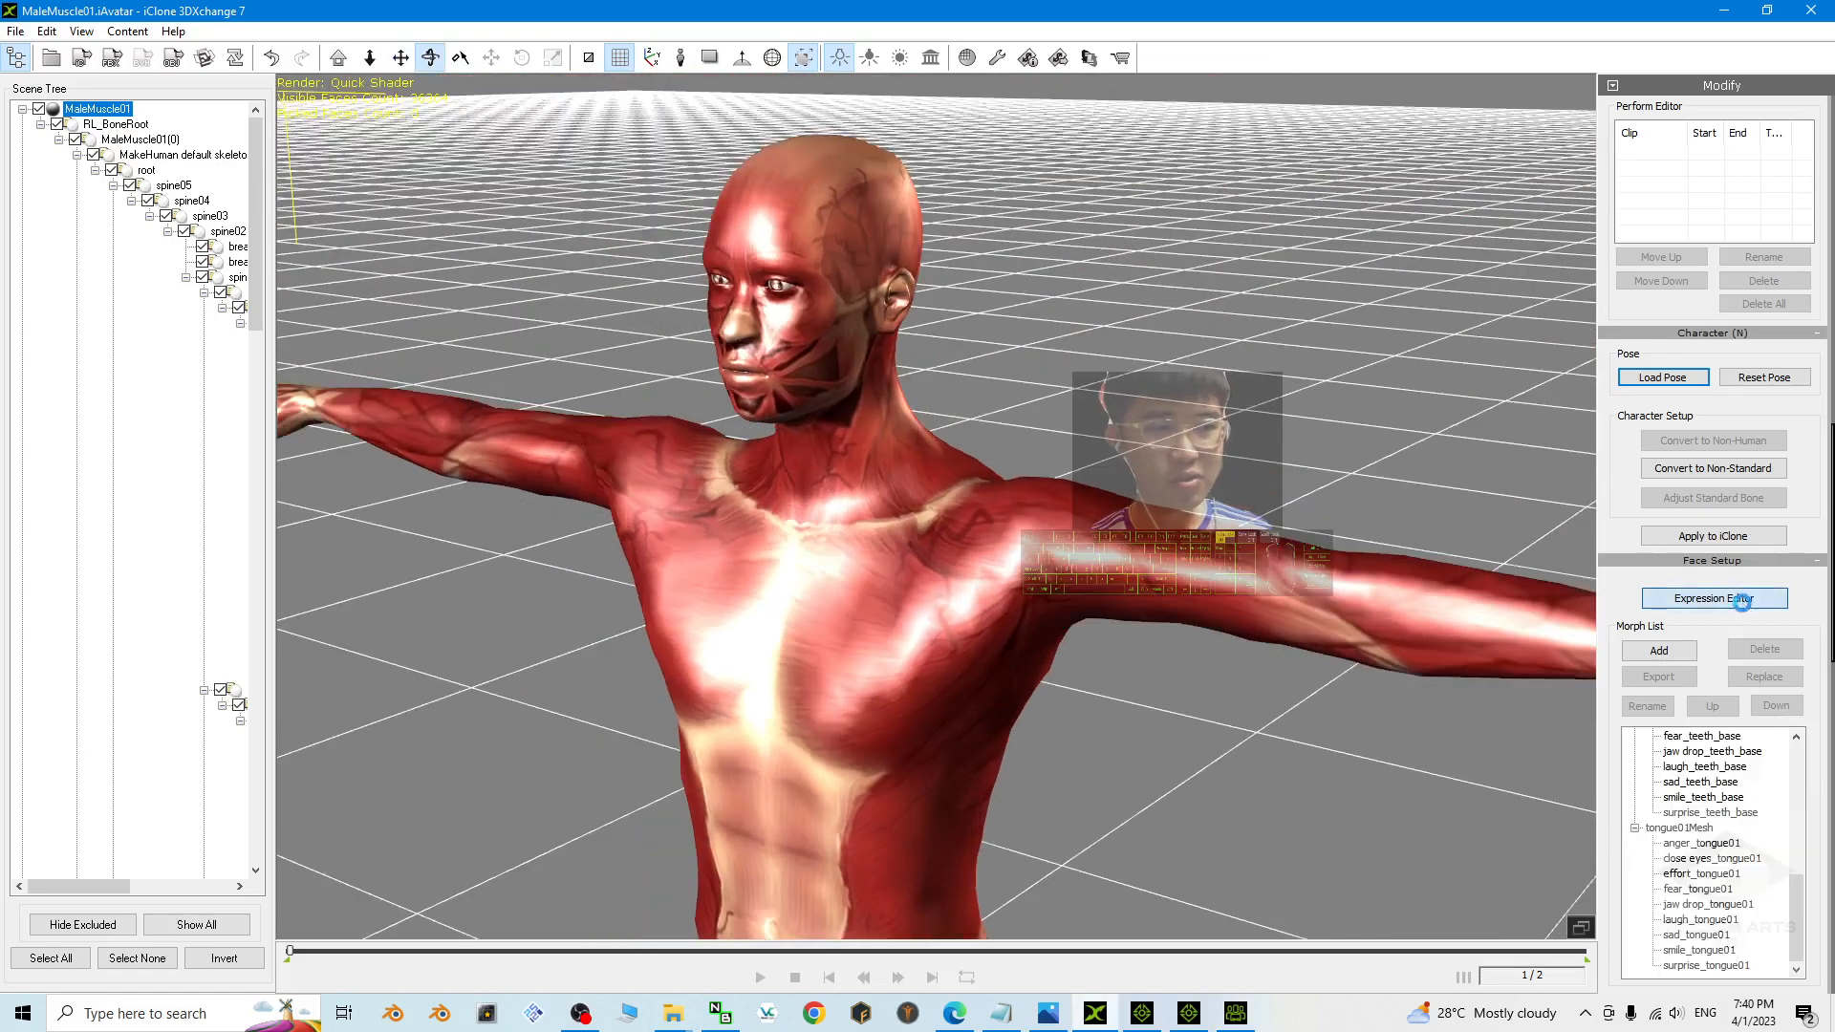
pyautogui.click(1712, 598)
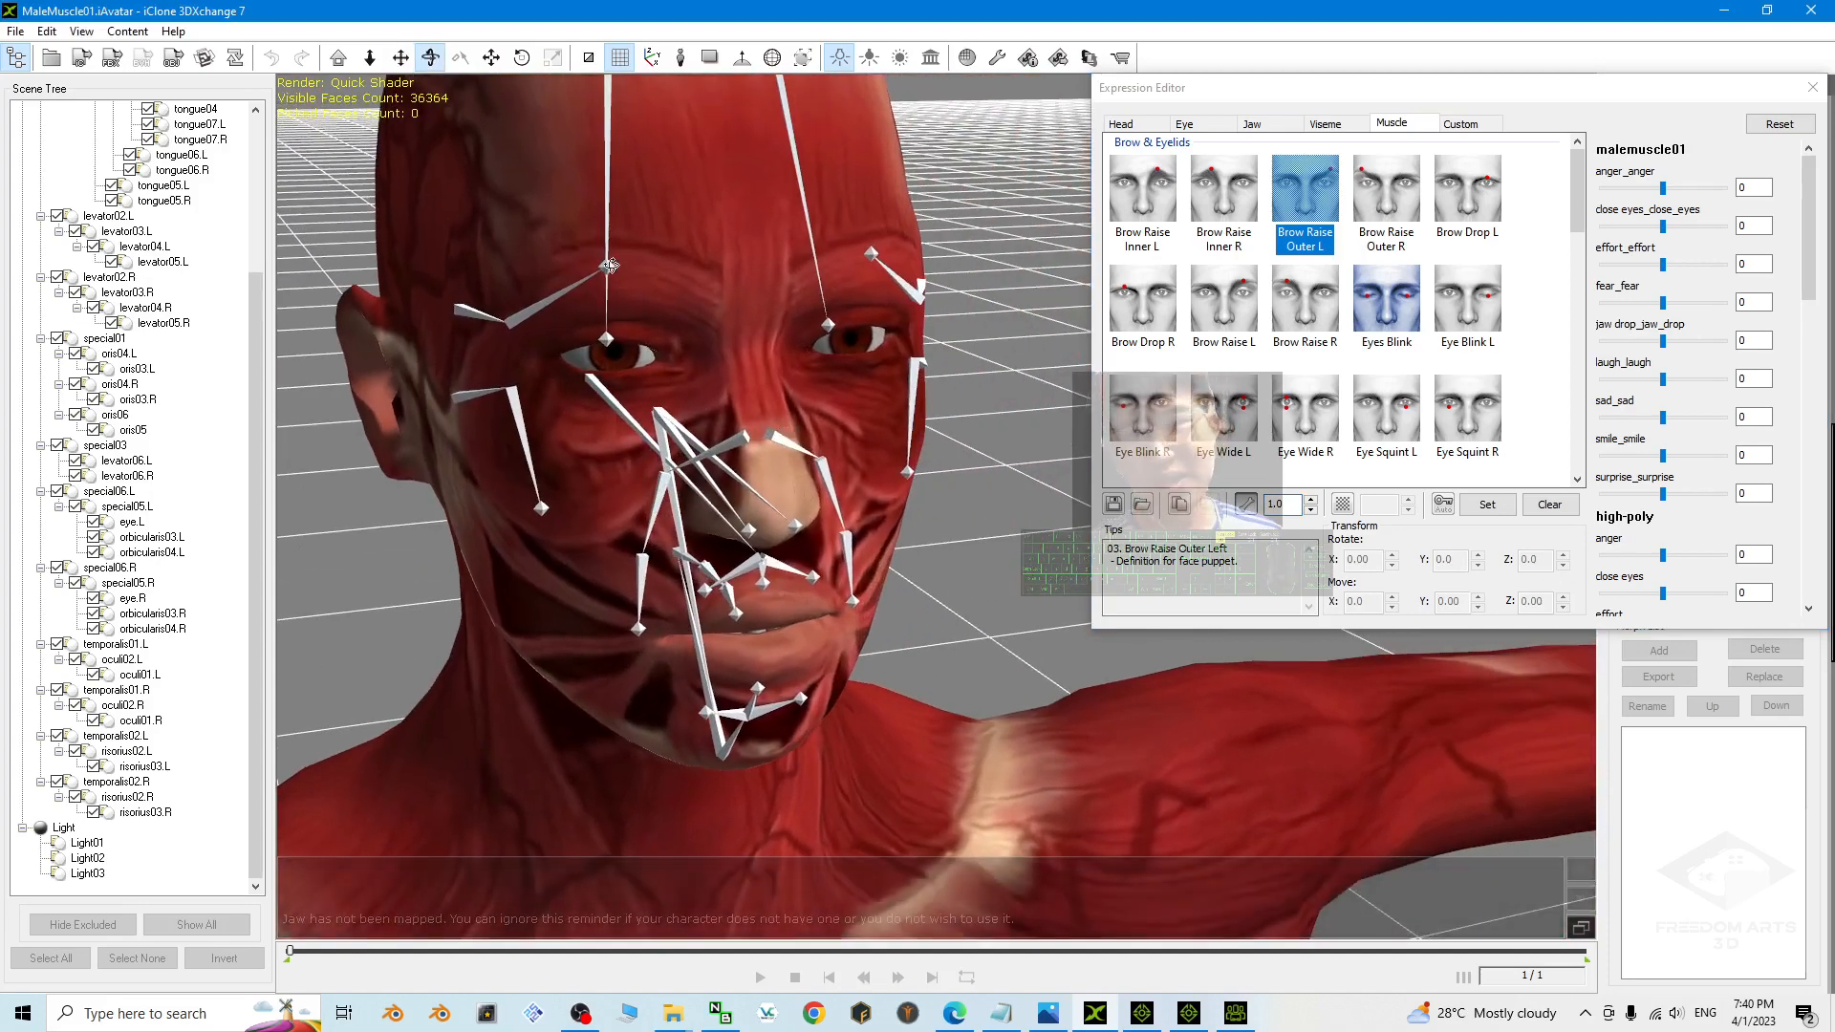
pyautogui.click(1250, 123)
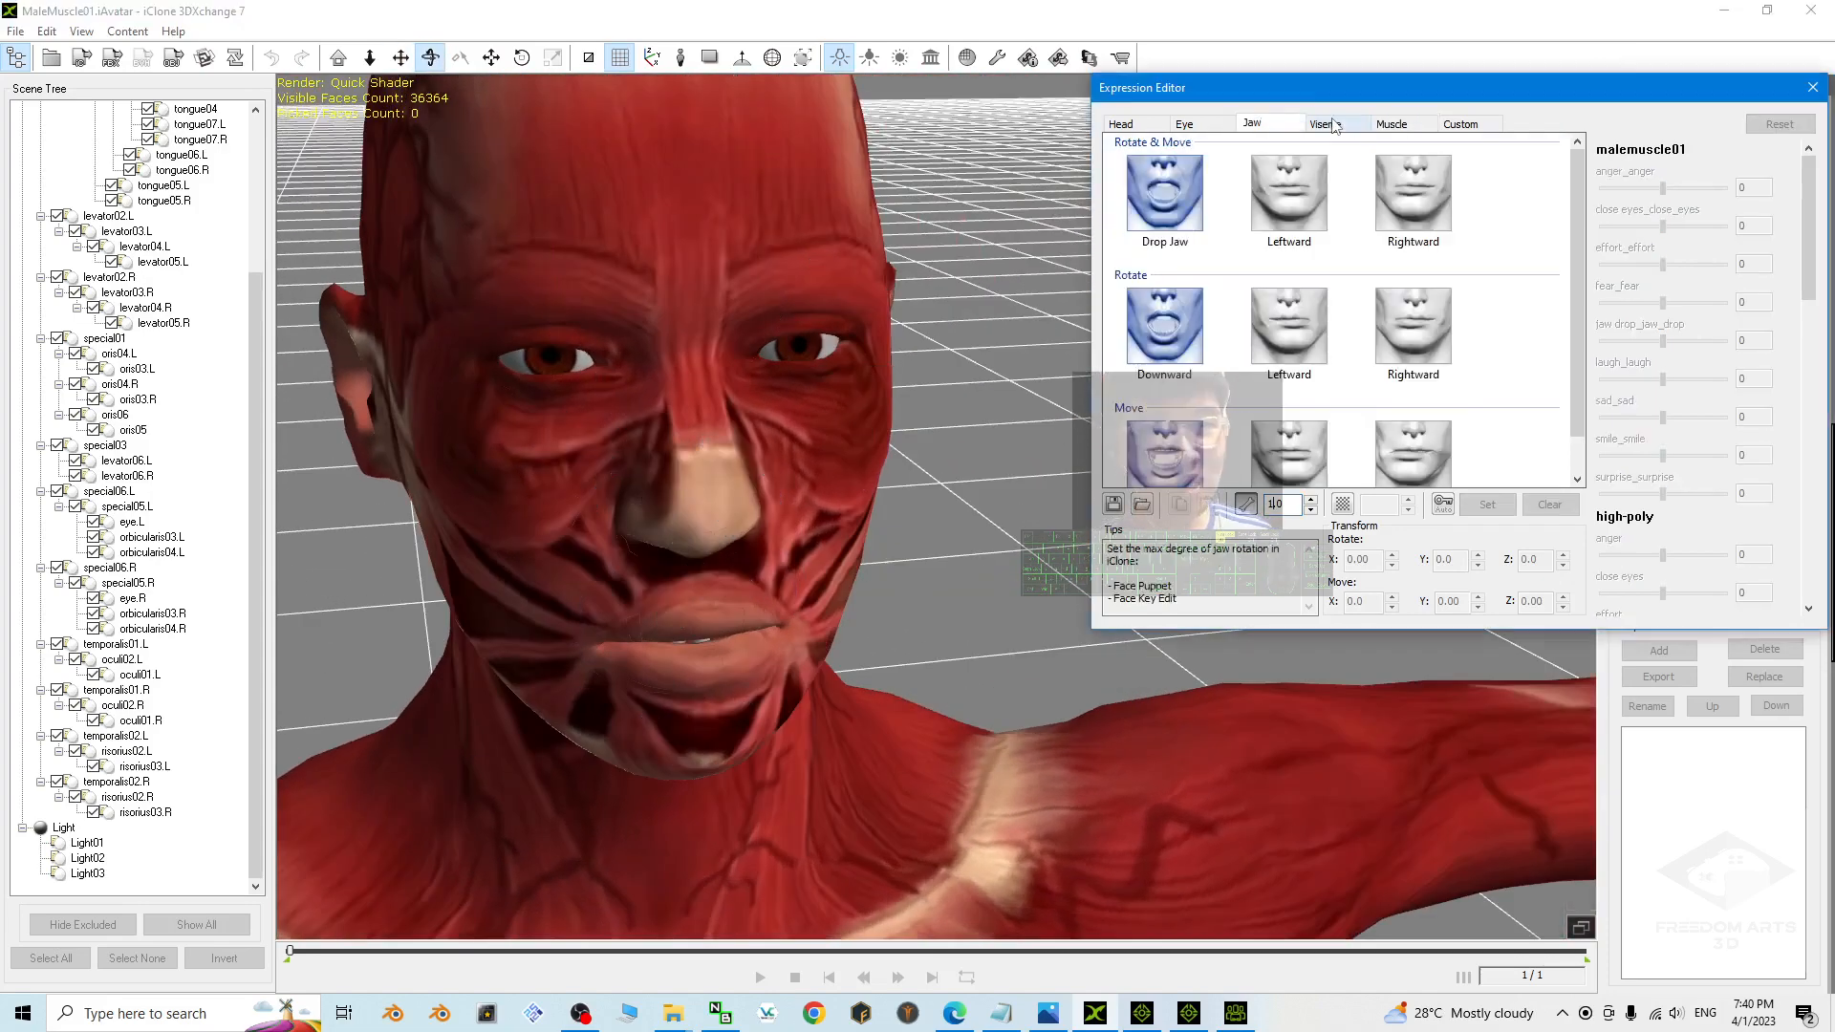
pyautogui.click(1391, 124)
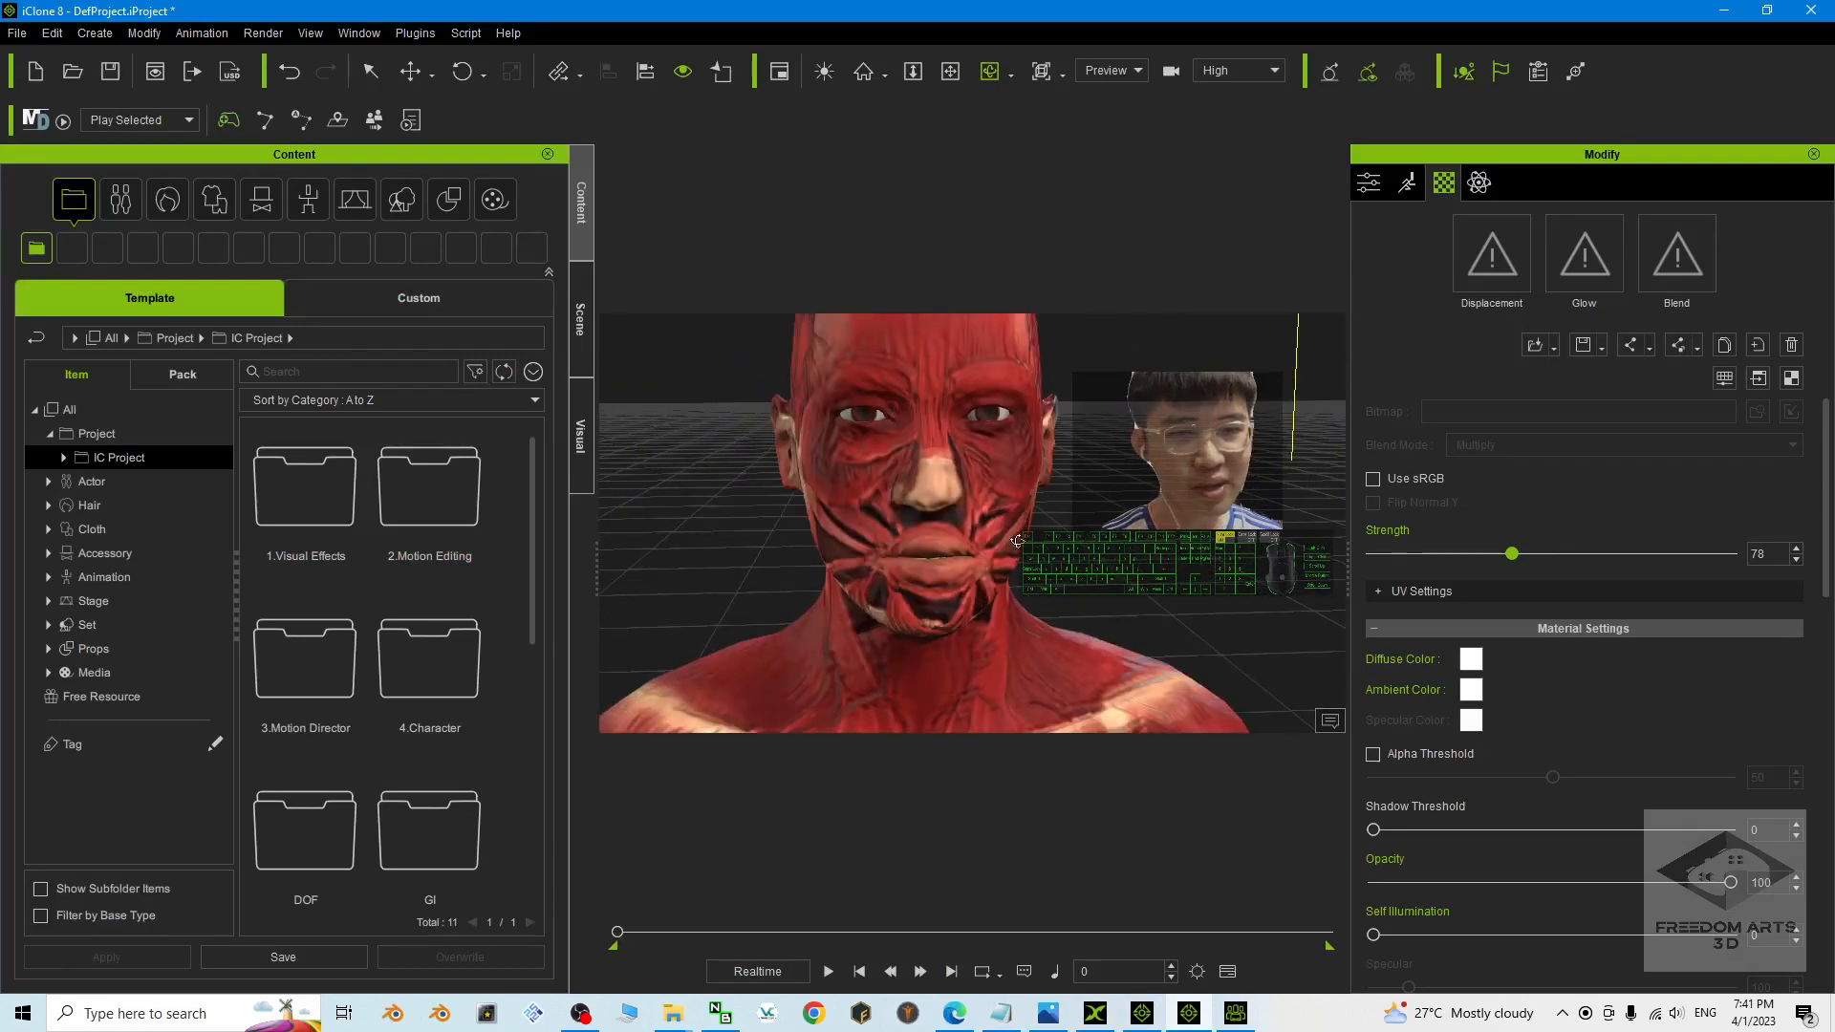
# Browse Face Key preset and custom sliders, try the effort expression, then return to the cover image.
pyautogui.click(1406, 183)
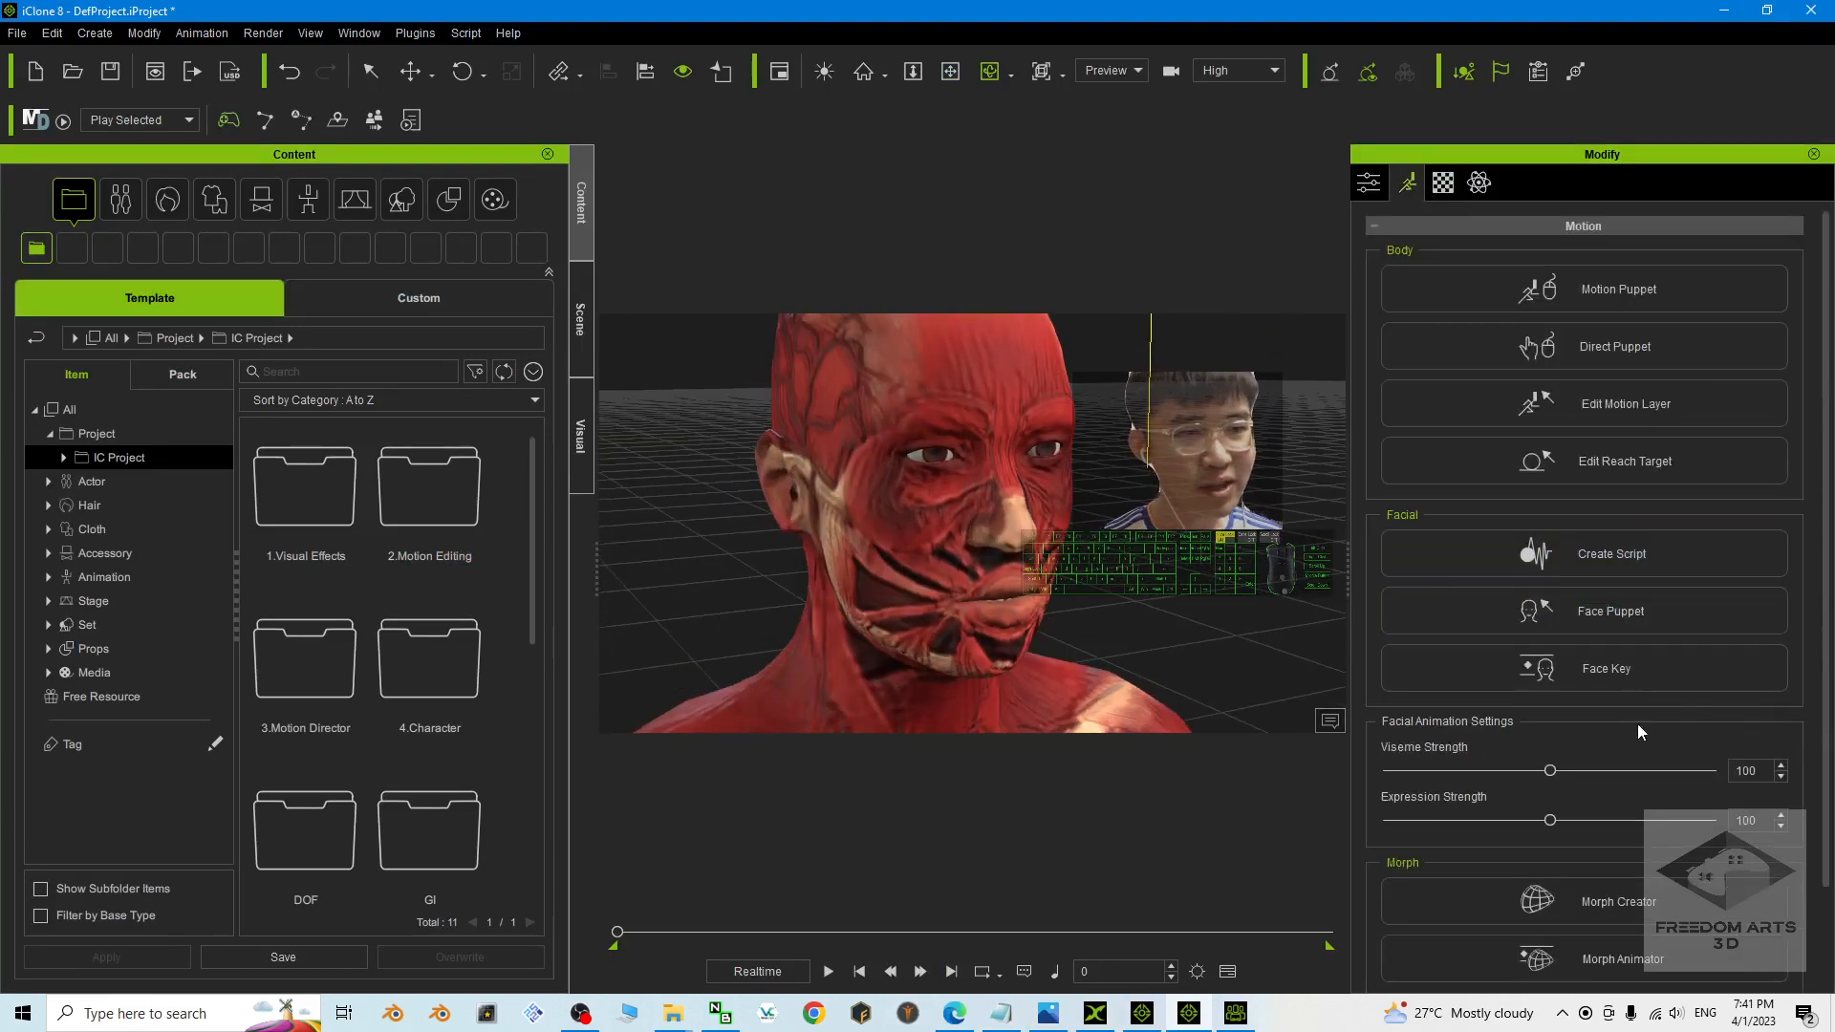
pyautogui.click(1606, 669)
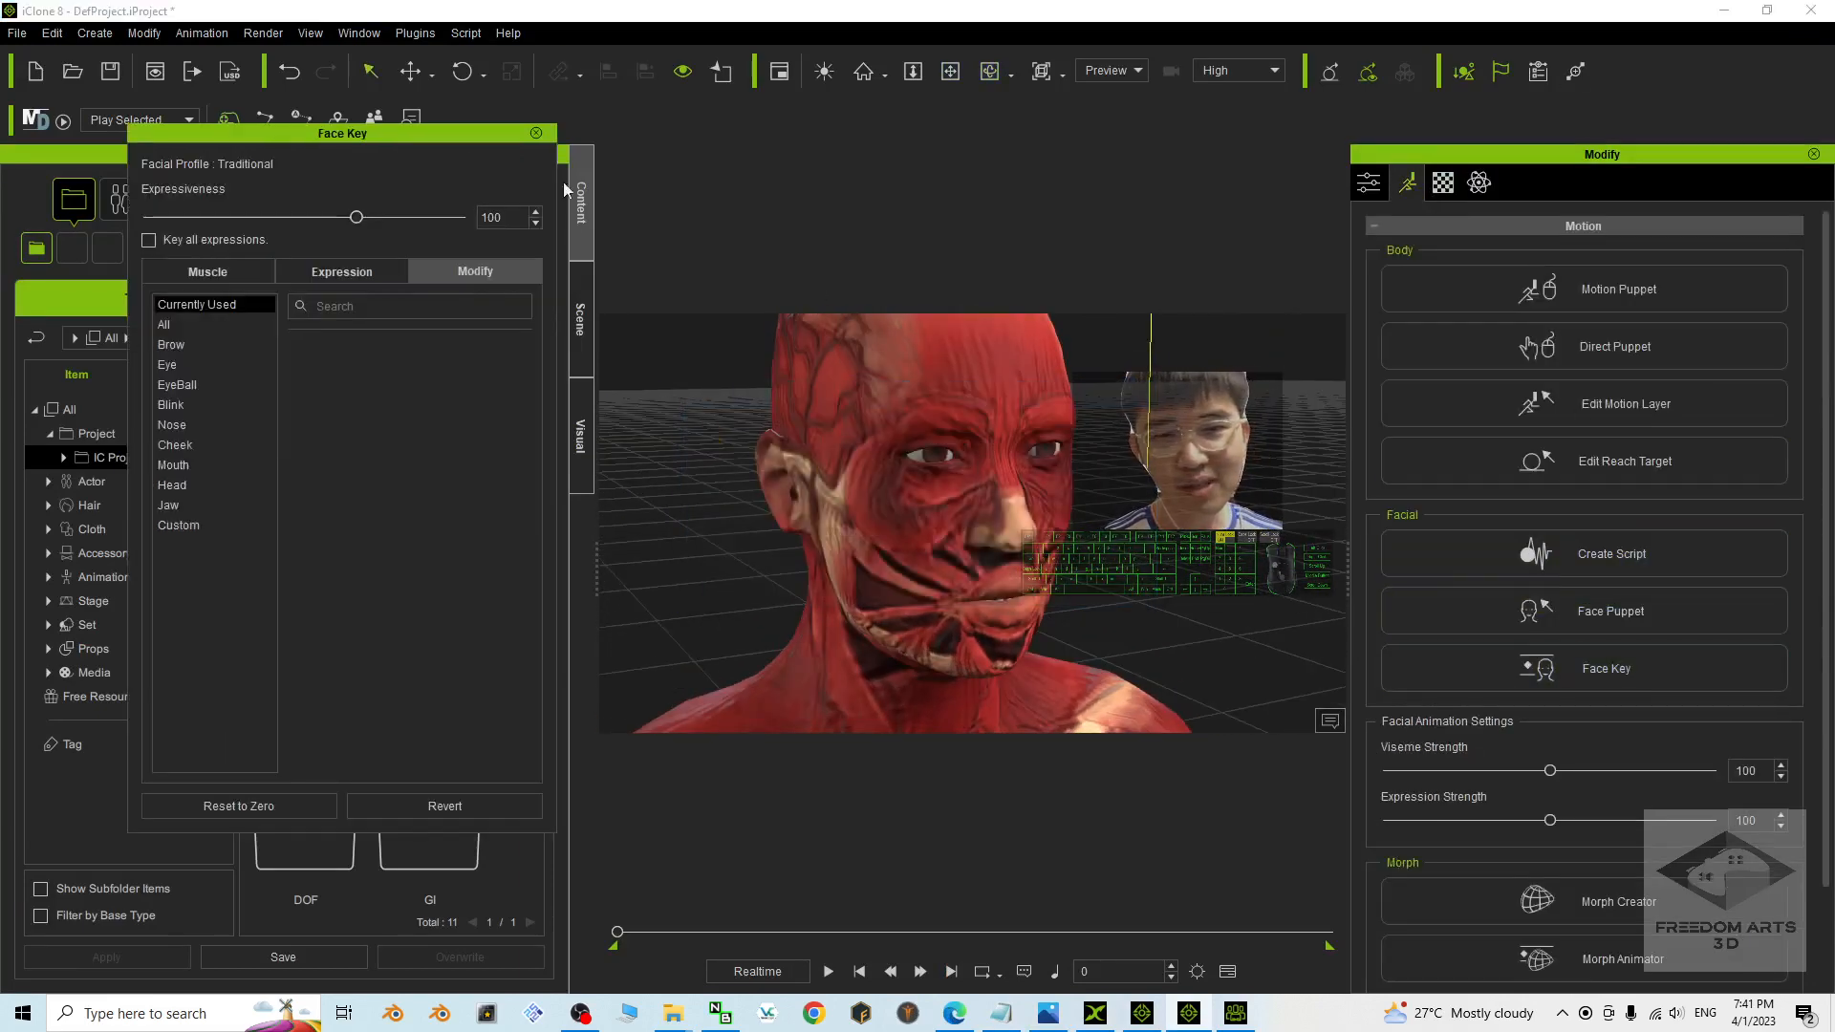
pyautogui.click(340, 269)
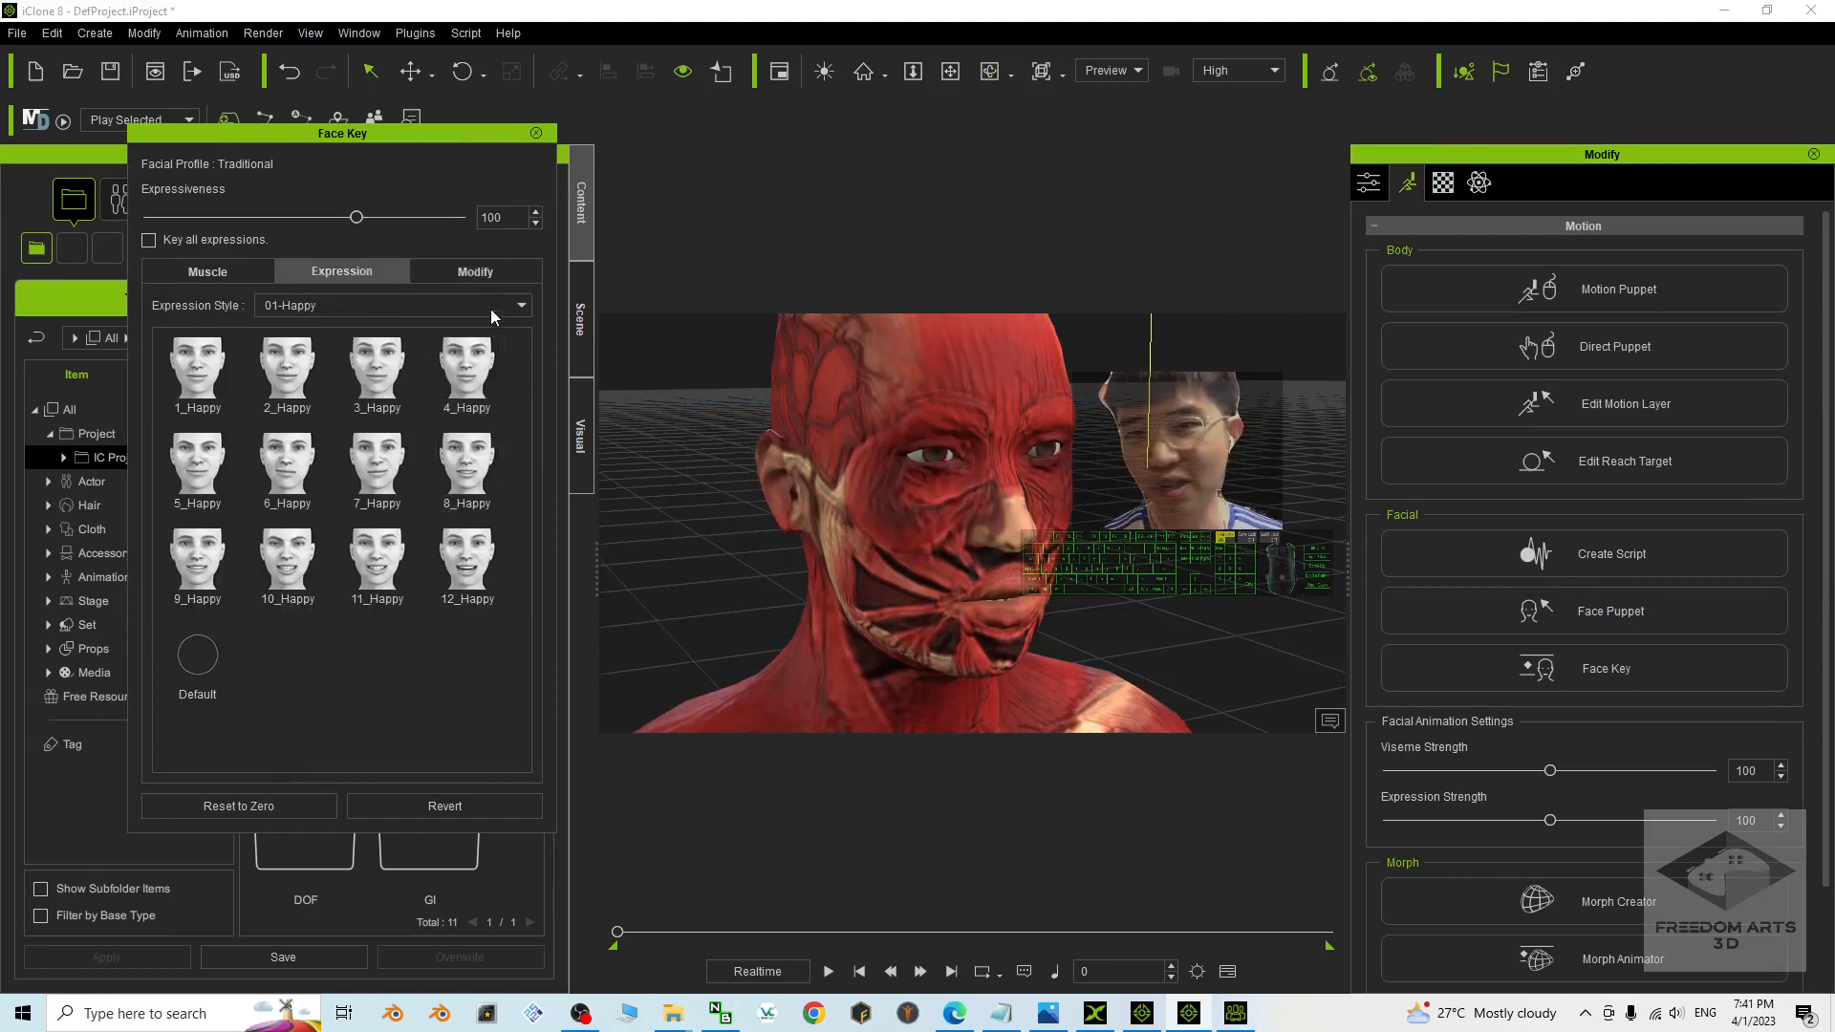
pyautogui.click(474, 272)
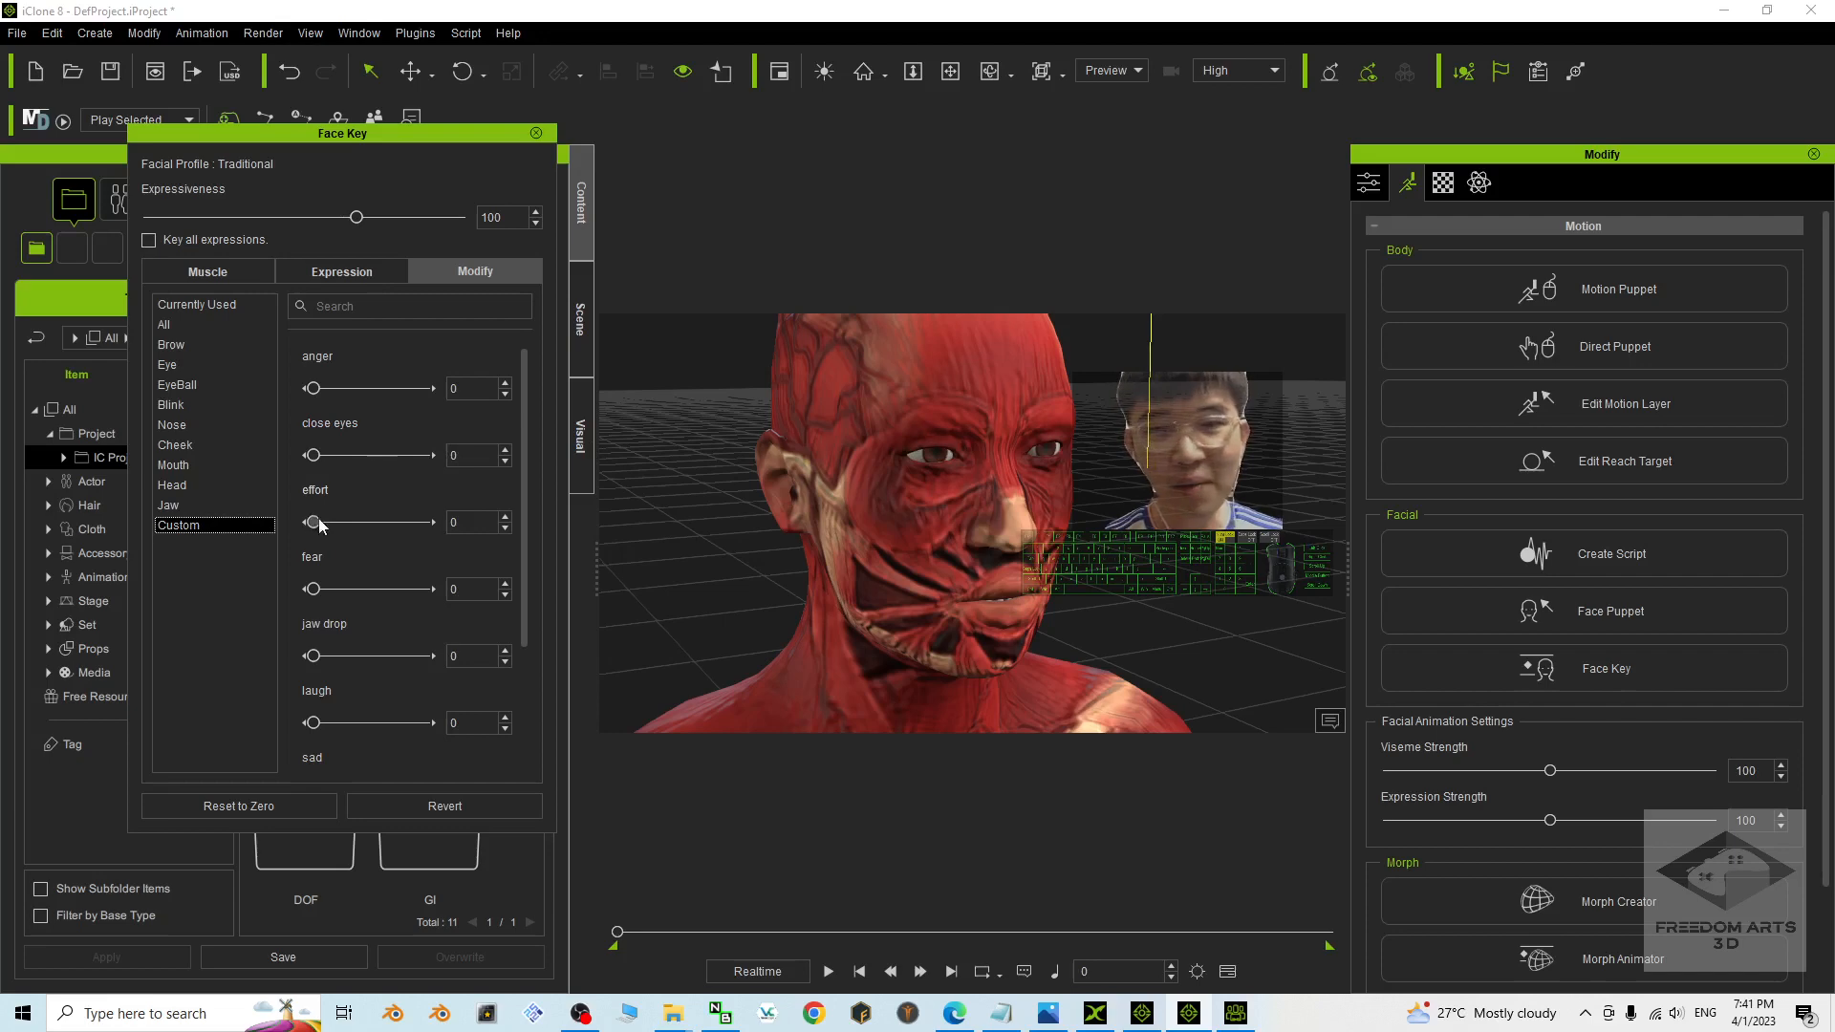
pyautogui.moveTo(311, 589); pyautogui.dragTo(420, 589)
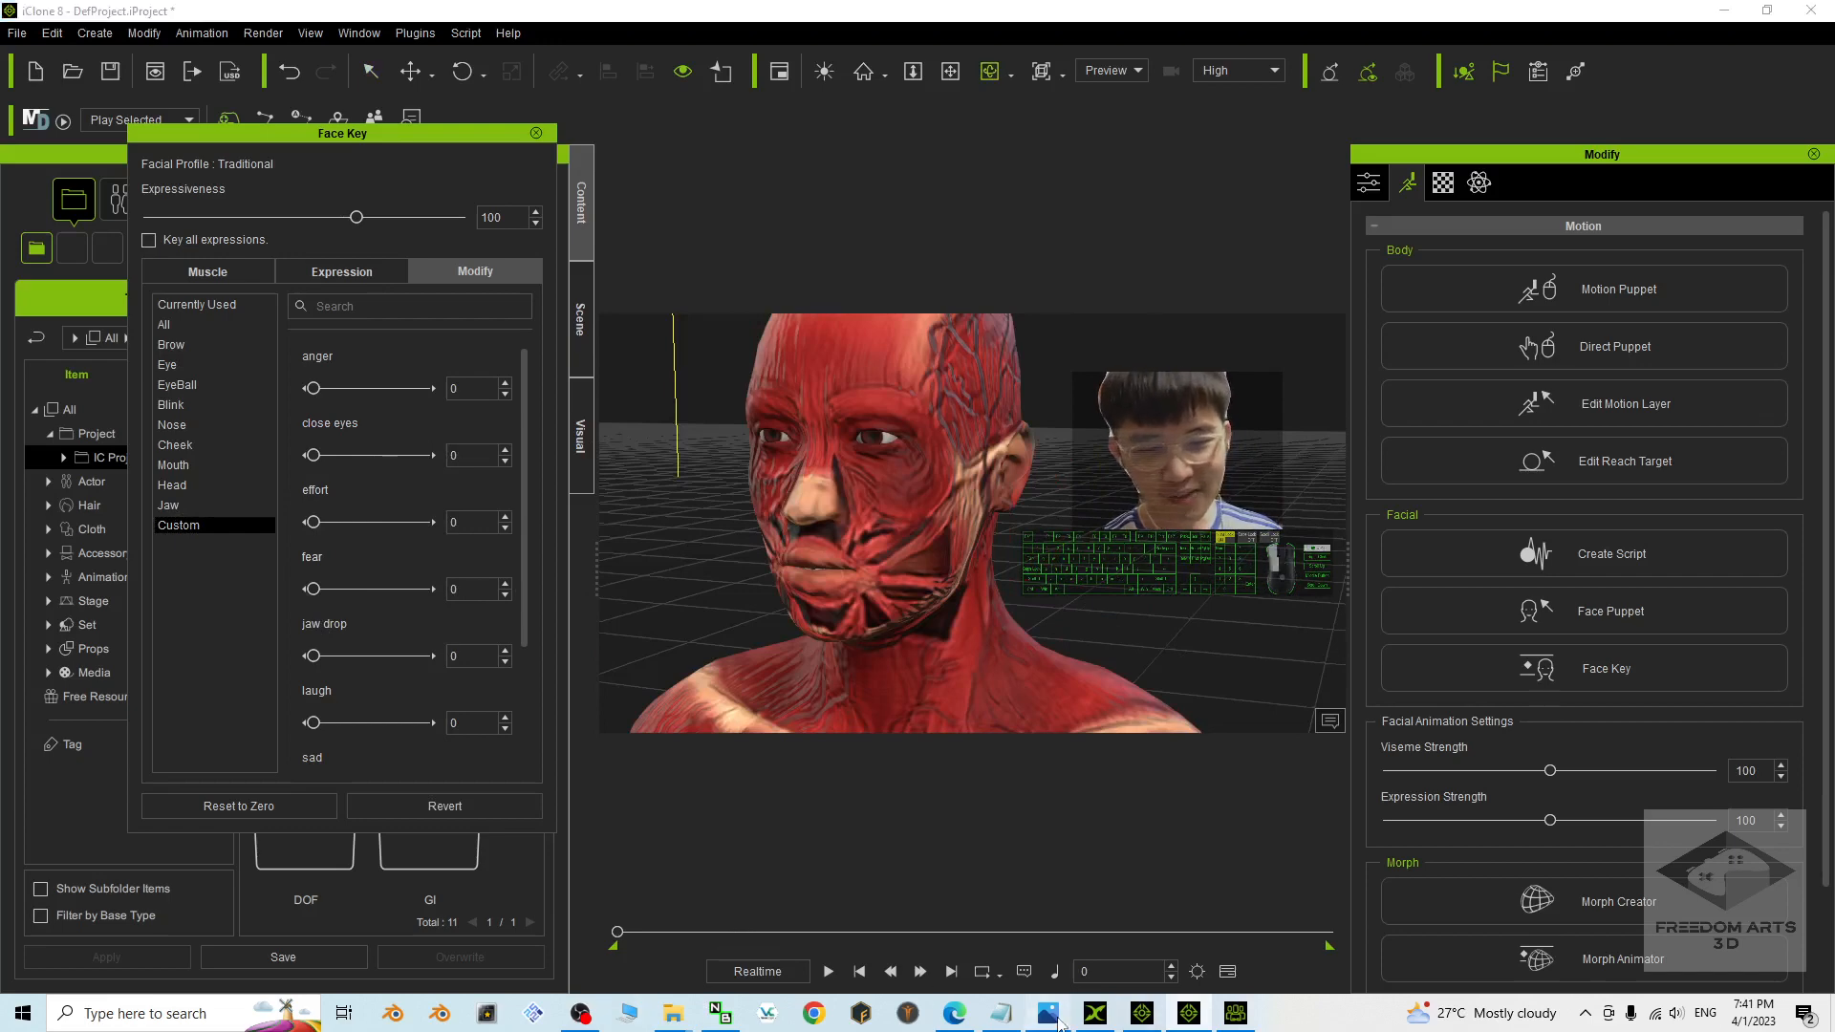
pyautogui.click(1047, 1013)
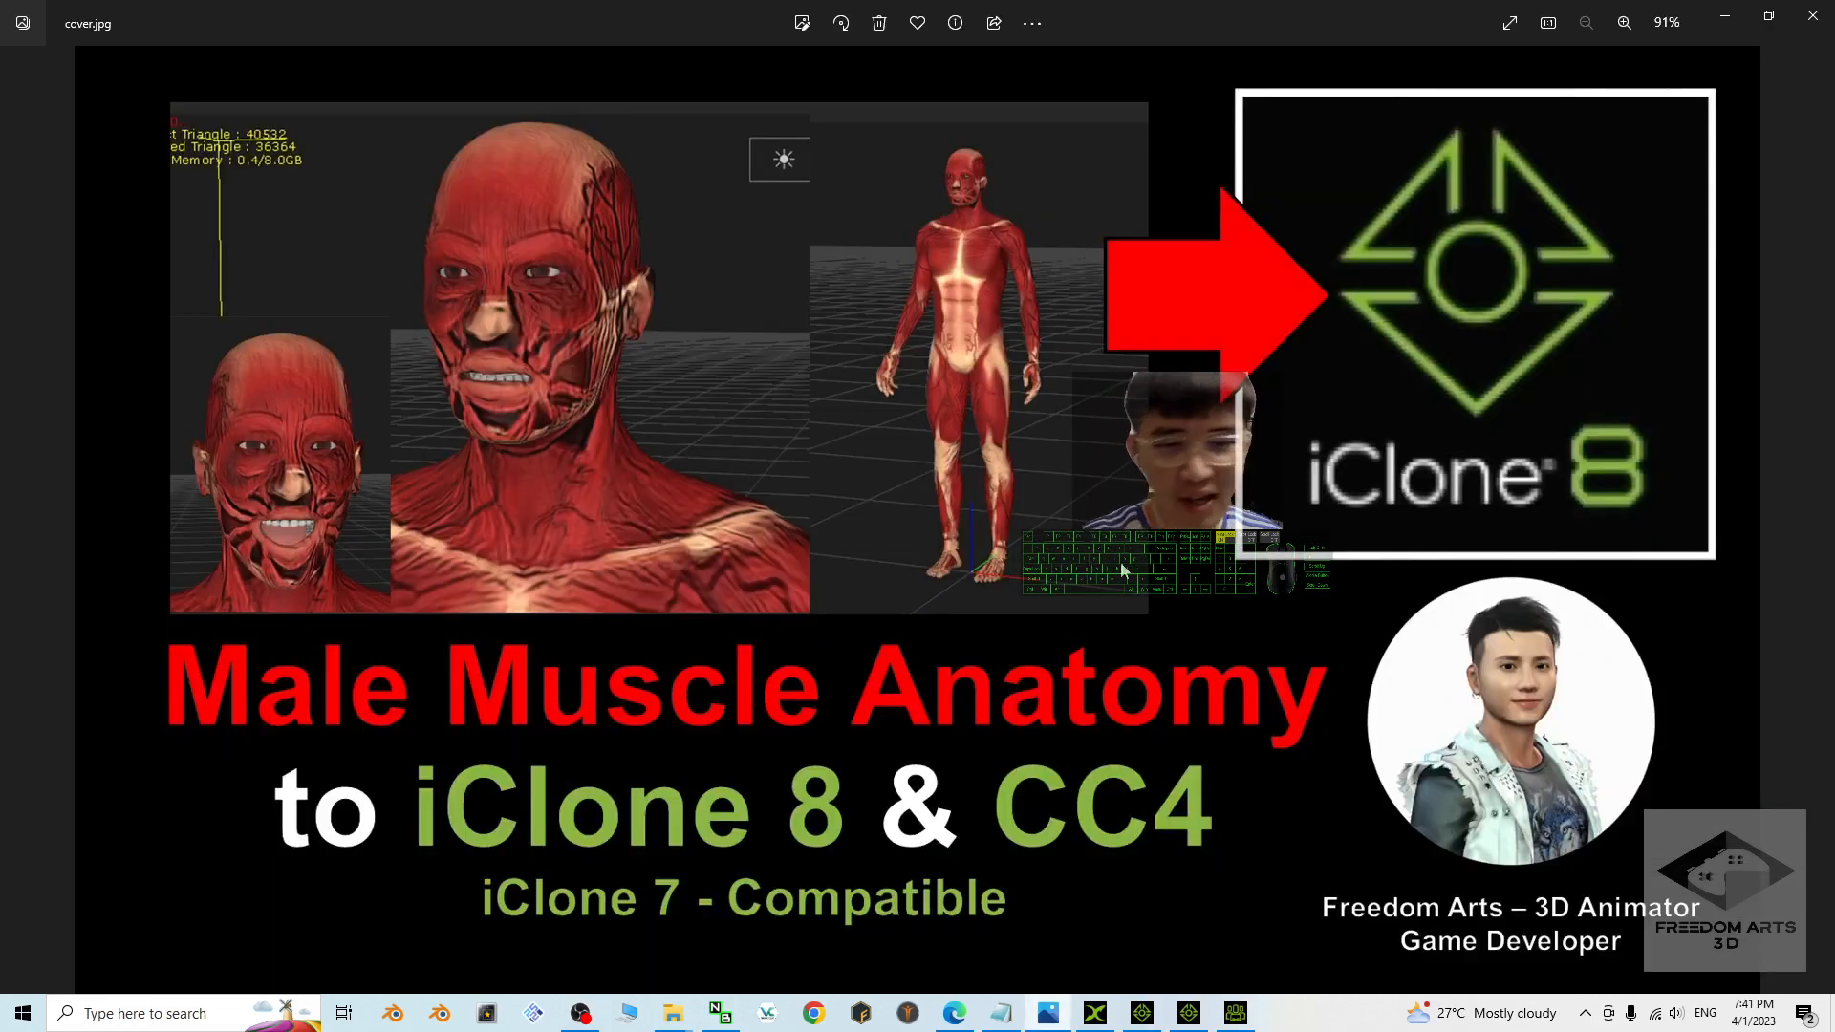